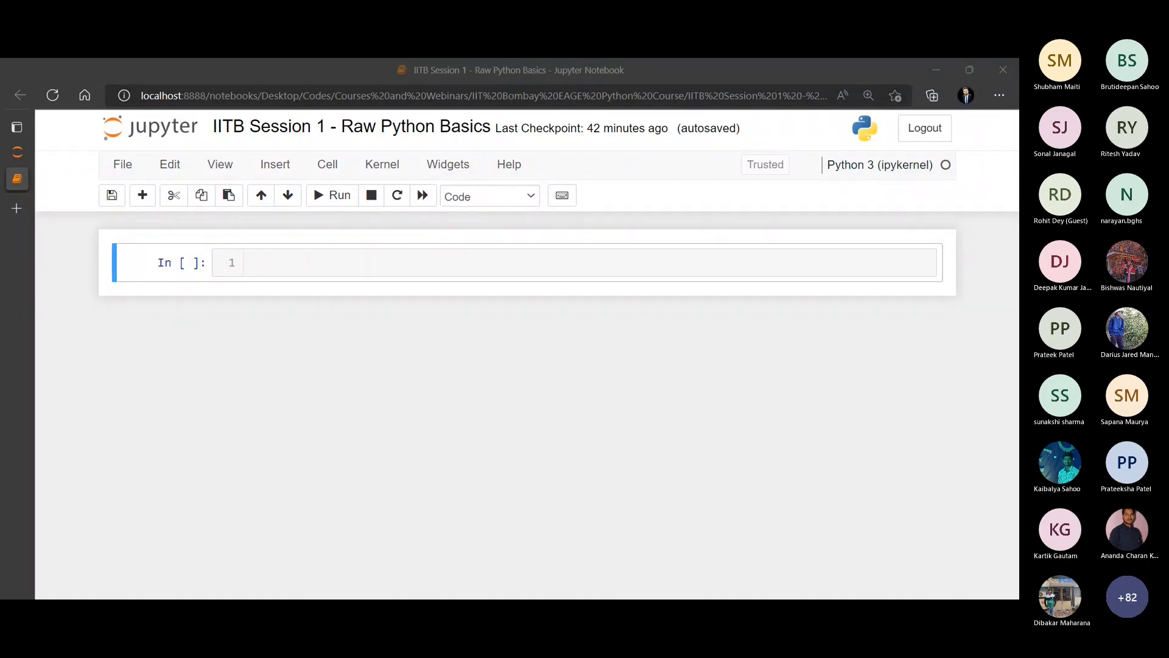
{"action": "mouse_move", "coordinate": [310, 239]}
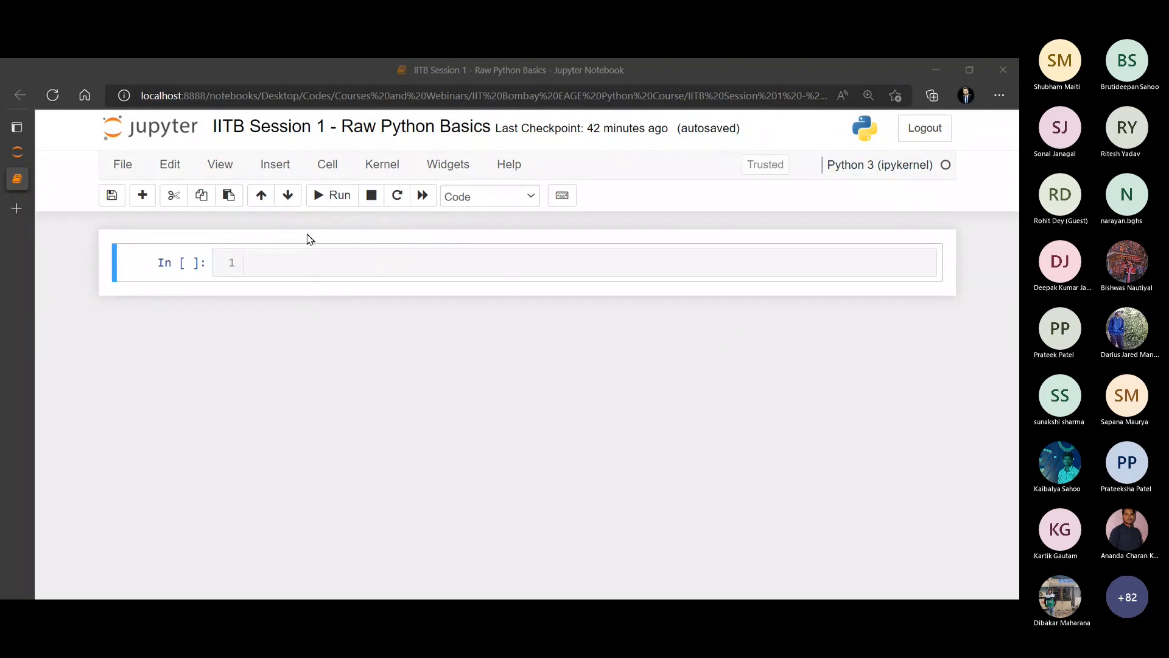
{"action": "mouse_move", "coordinate": [290, 284]}
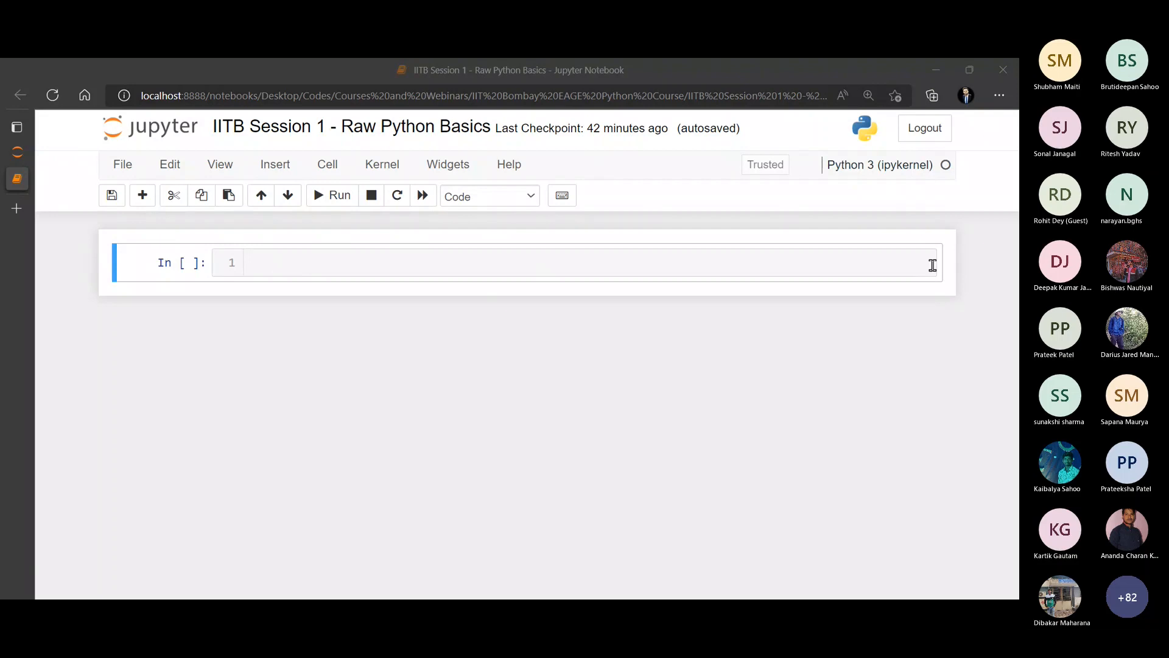
{"action": "mouse_move", "coordinate": [921, 277]}
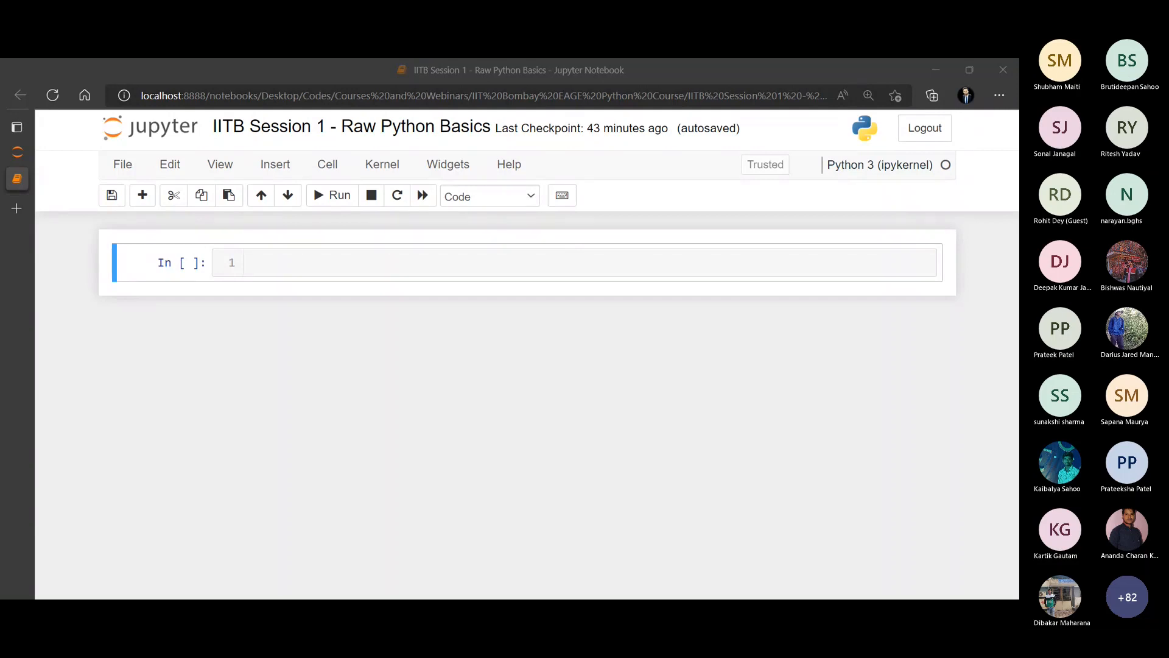
Write a markdown cell with heading '## Python Crash Course' and item '1. Printing something.'
{"action": "left_click", "coordinate": [522, 262]}
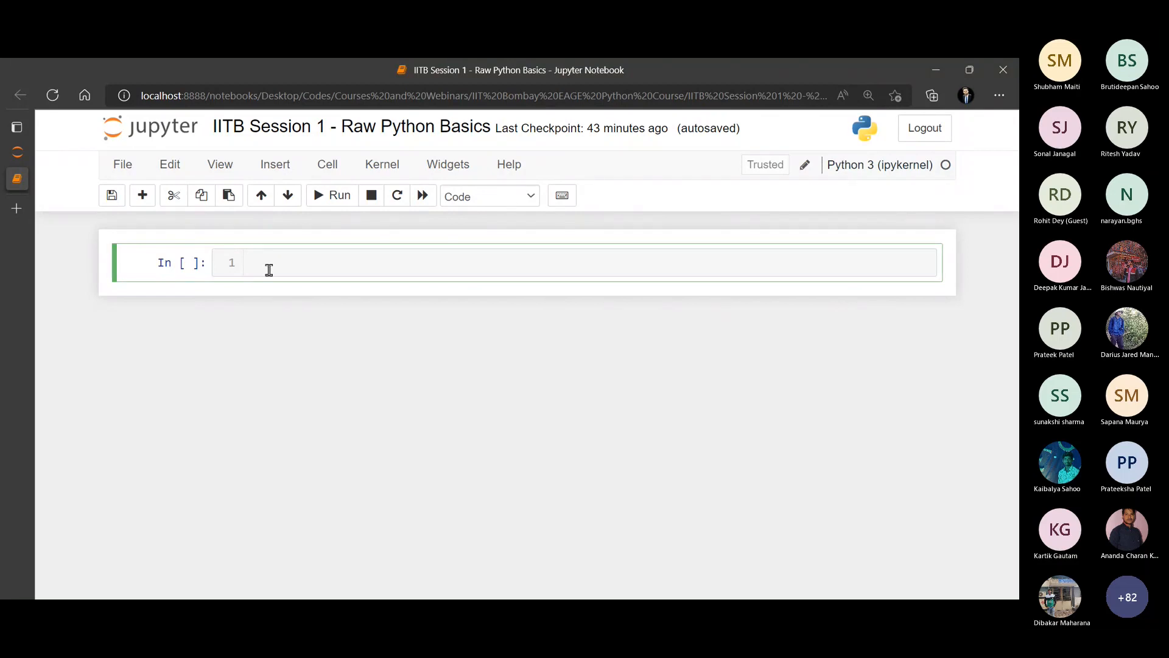
{"action": "left_click", "coordinate": [198, 262]}
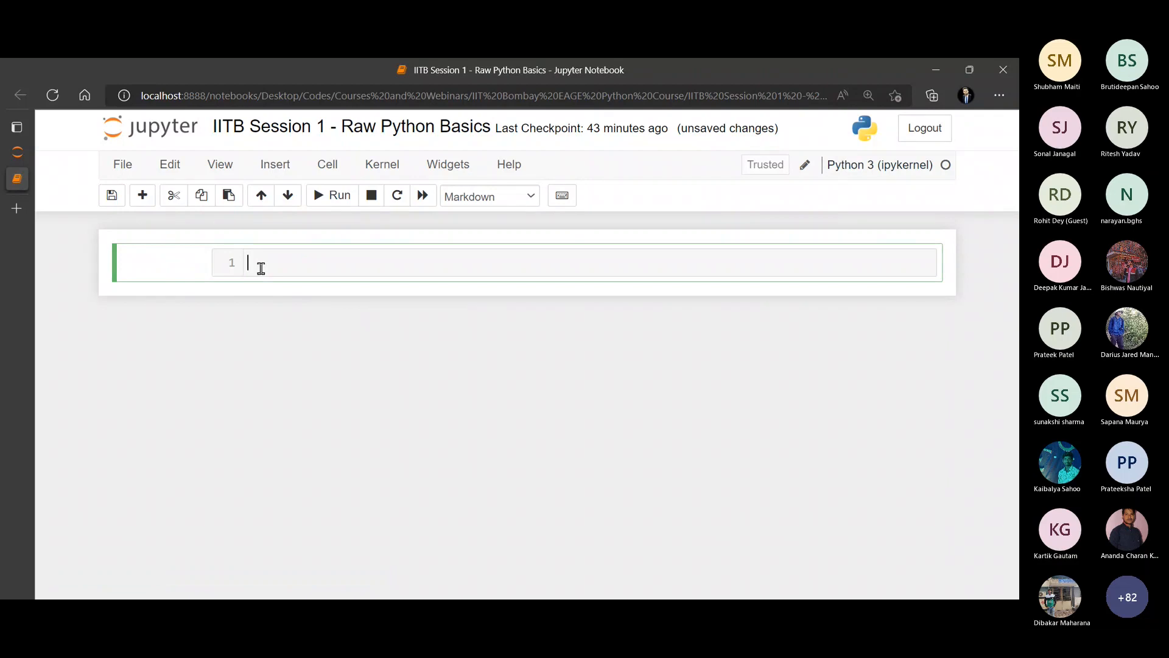
{"action": "type", "text": "##"}
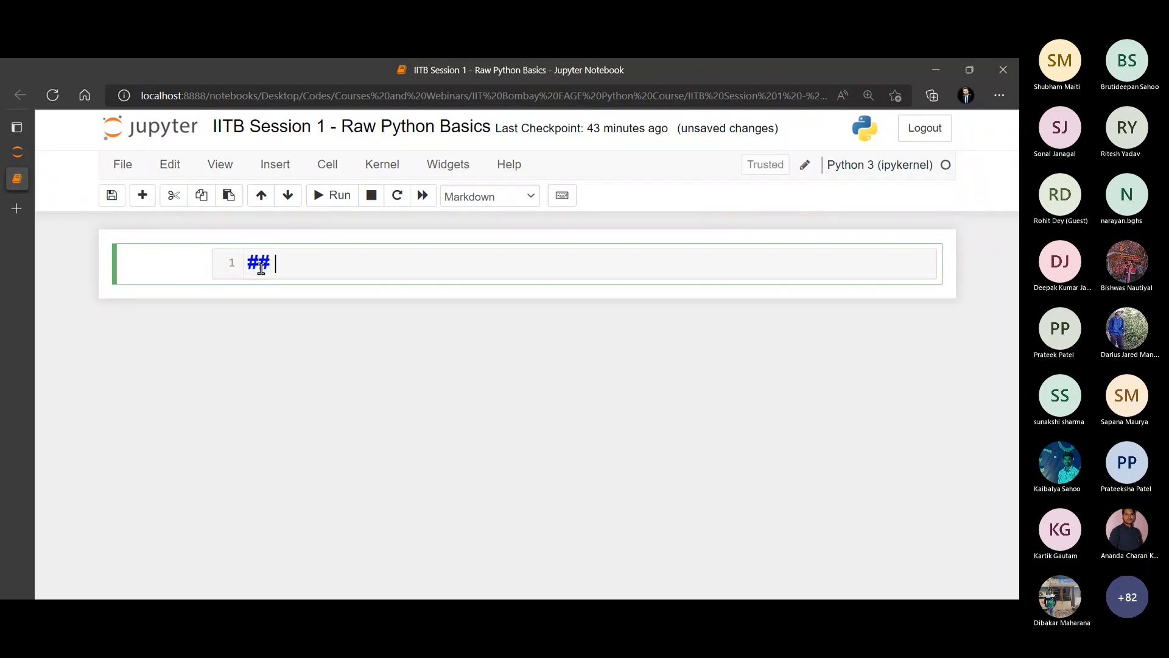
{"action": "type", "text": "Python Crash Course"}
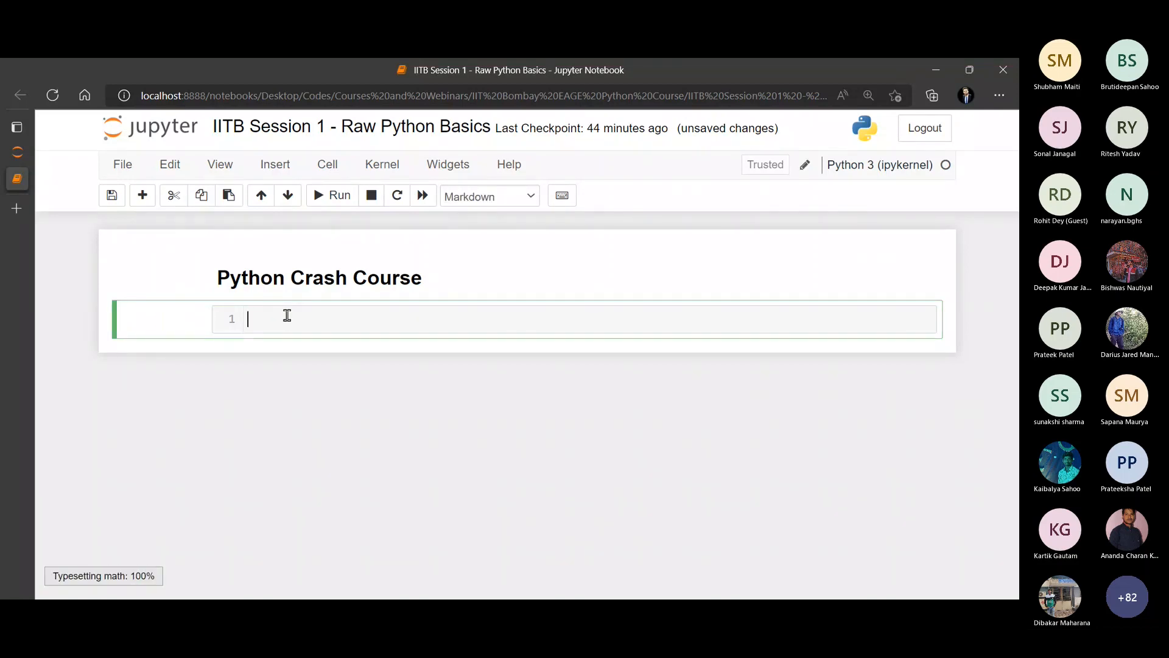
{"action": "type", "text": "1. Printing something."}
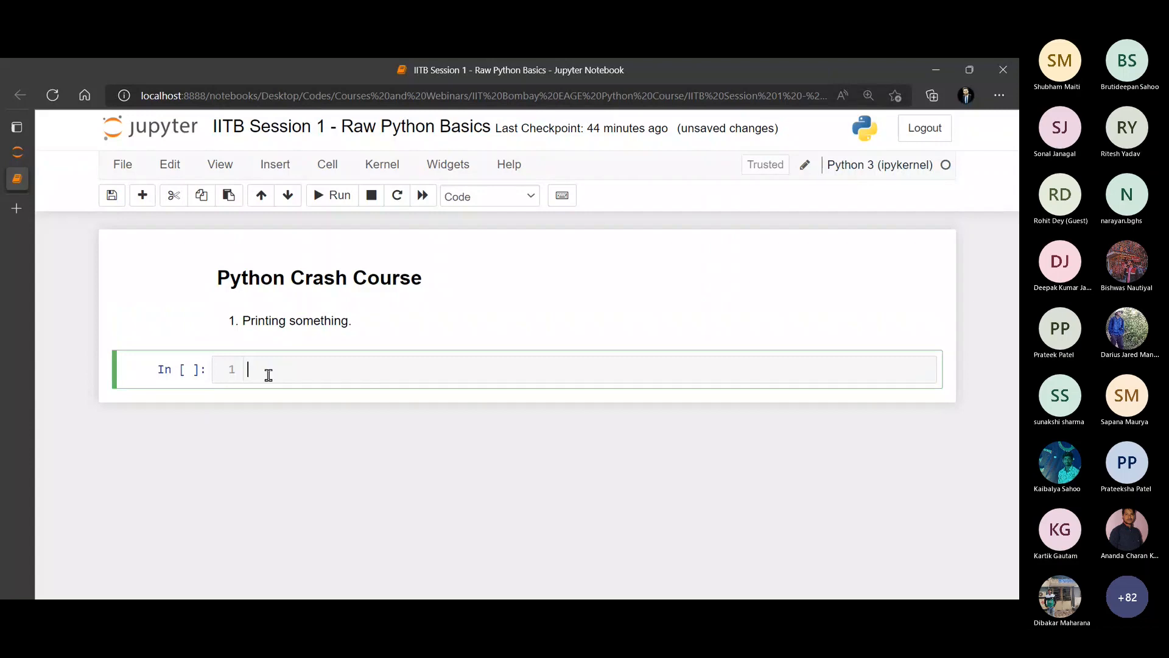
{"action": "mouse_move", "coordinate": [340, 374]}
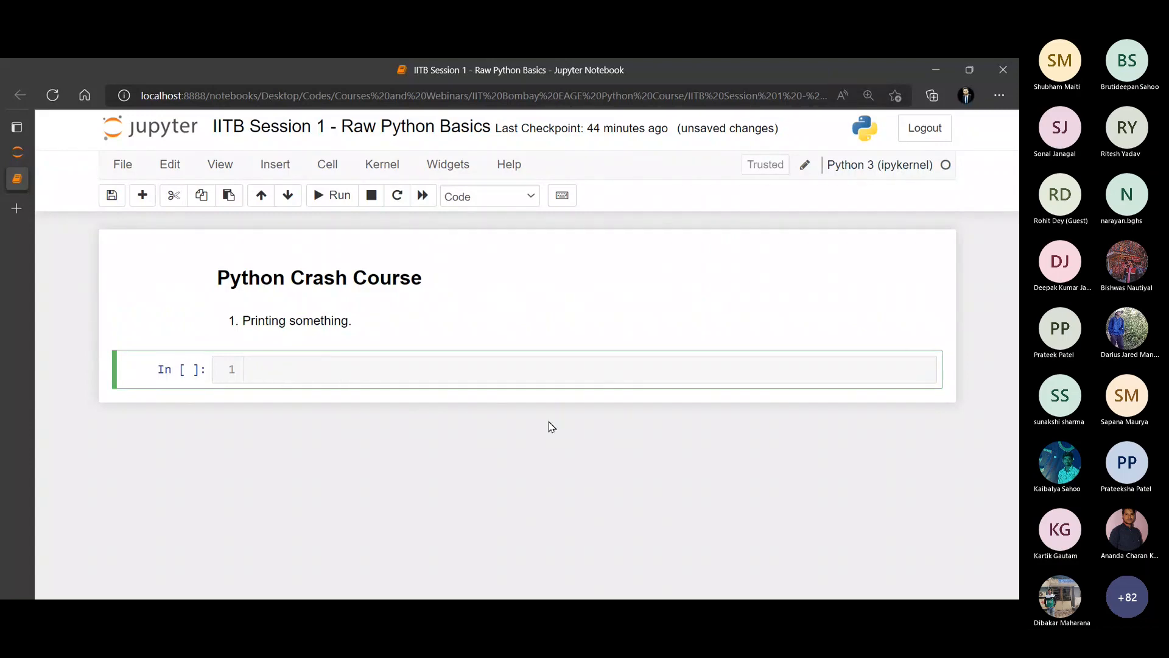
{"action": "mouse_move", "coordinate": [395, 393]}
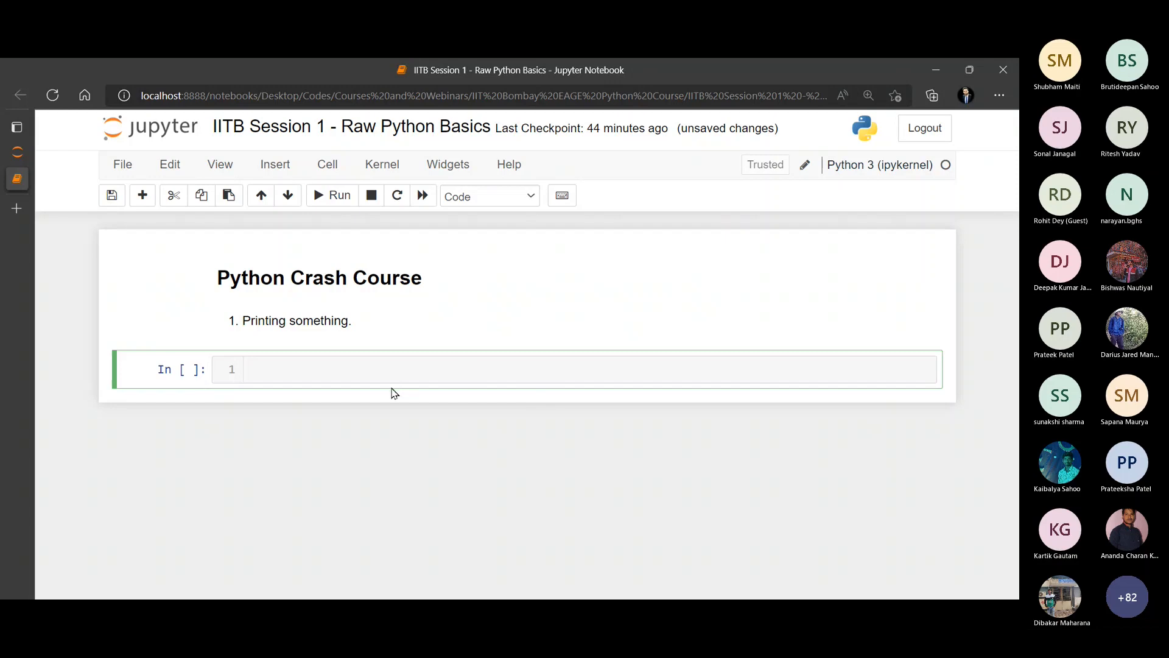
{"action": "mouse_move", "coordinate": [245, 373]}
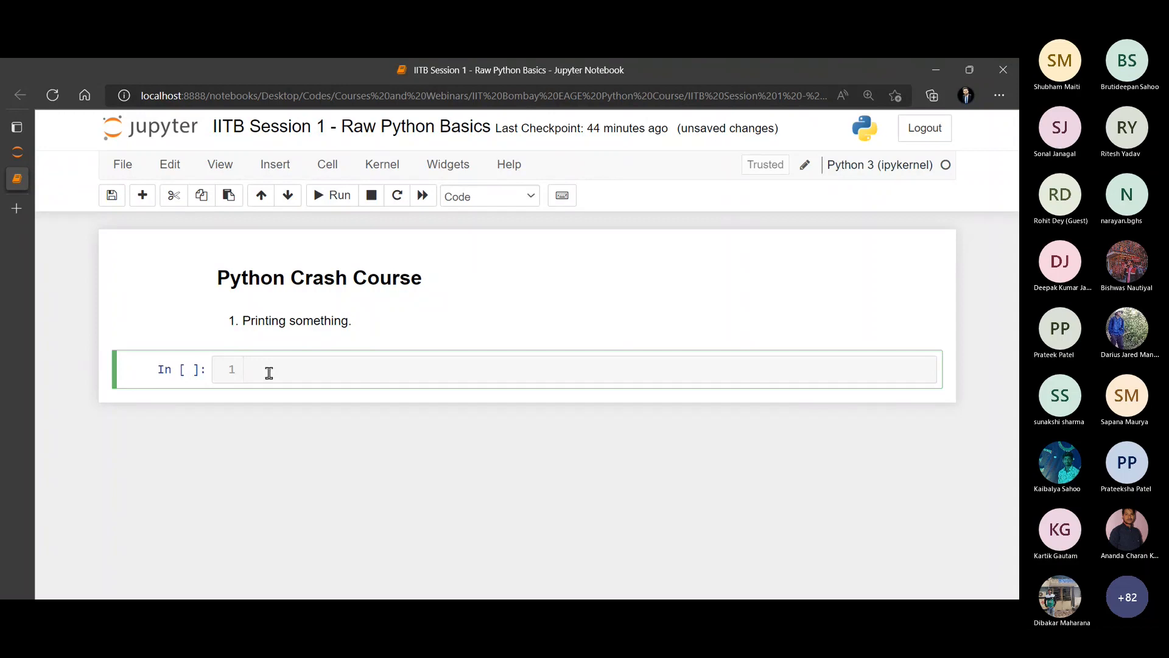
{"action": "left_click", "coordinate": [250, 371]}
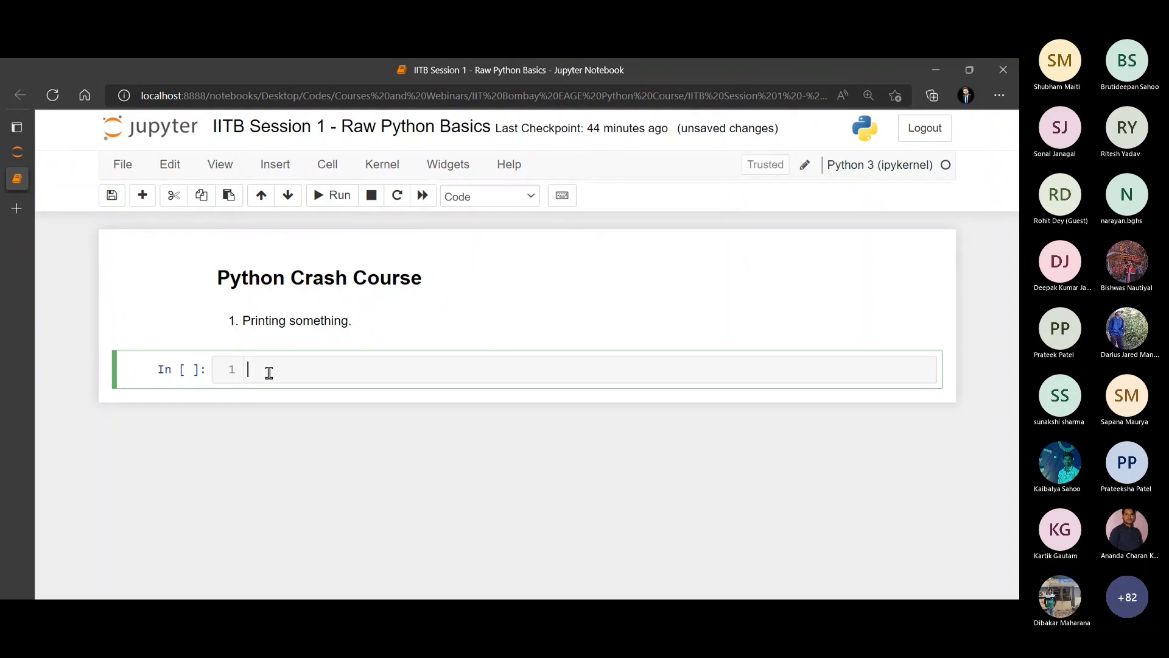
{"action": "mouse_move", "coordinate": [492, 251]}
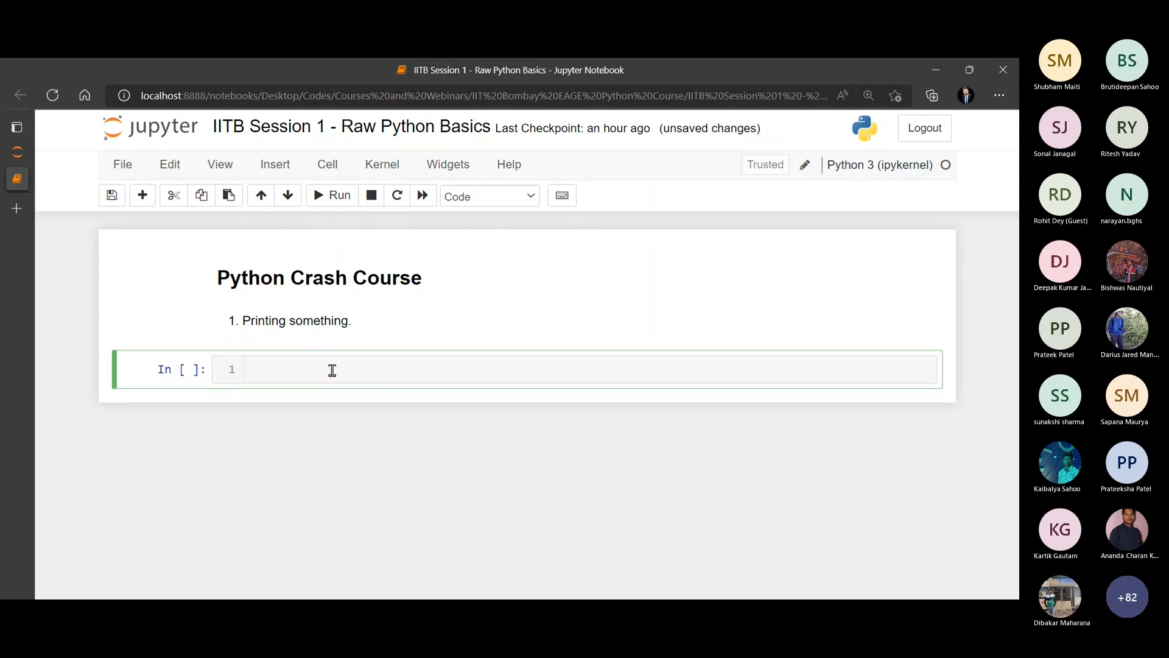
{"action": "mouse_move", "coordinate": [302, 370]}
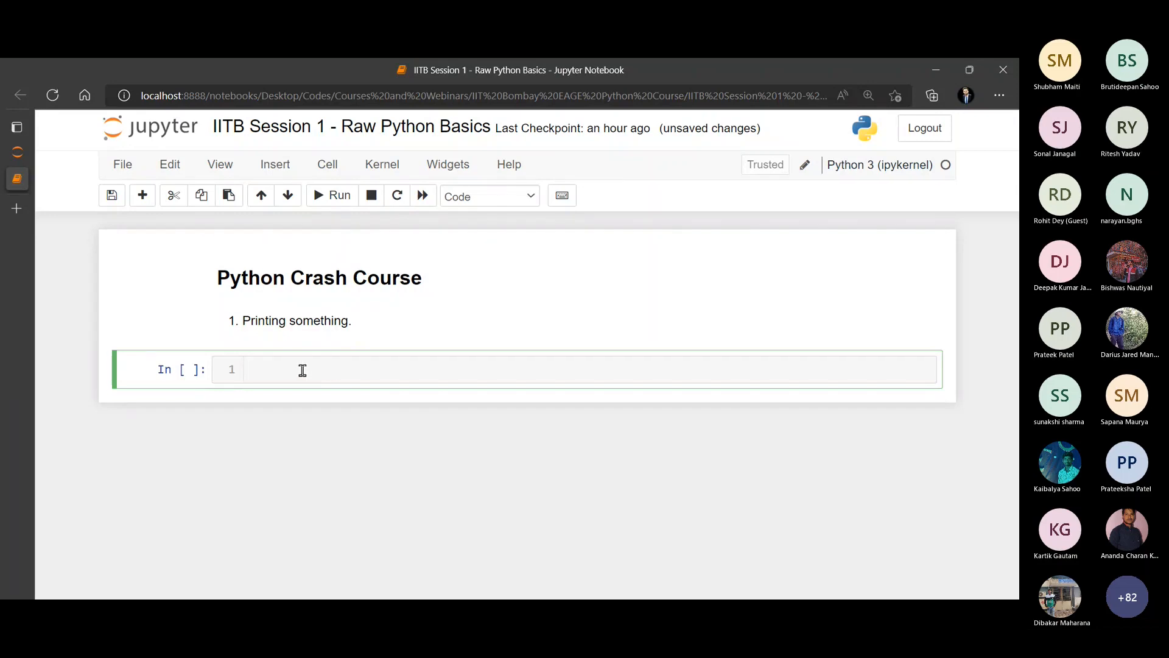
Add and run print('Hey IIT B') with single quotes, showing the output Hey IIT B
{"action": "type", "text": "print"}
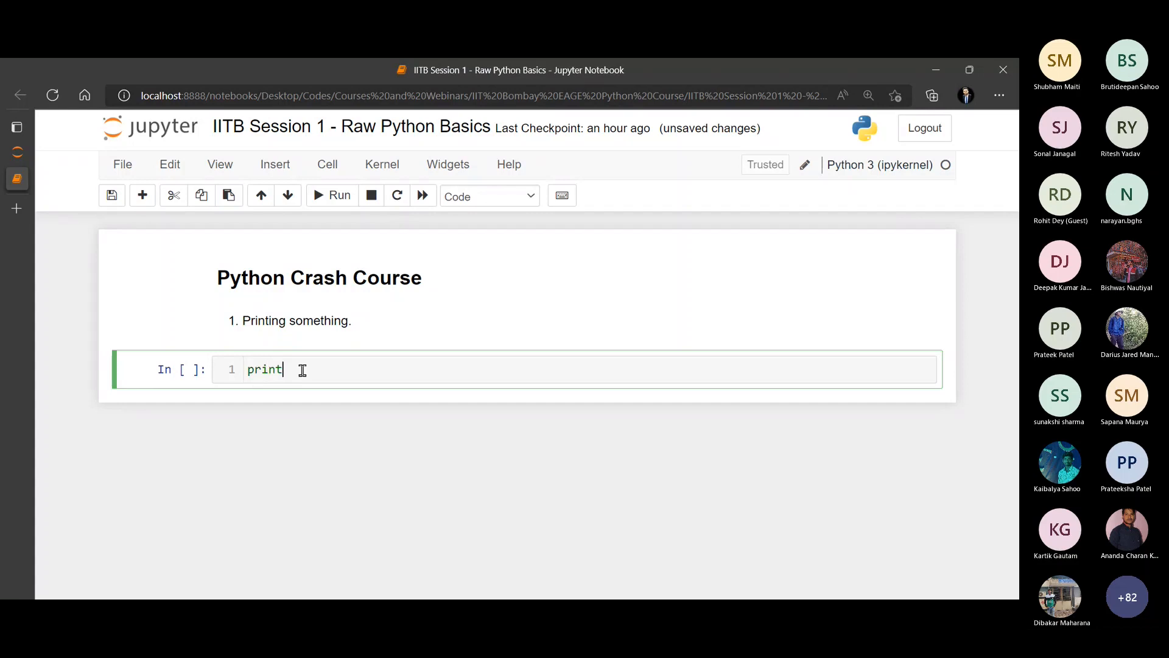
{"action": "type", "text": "()"}
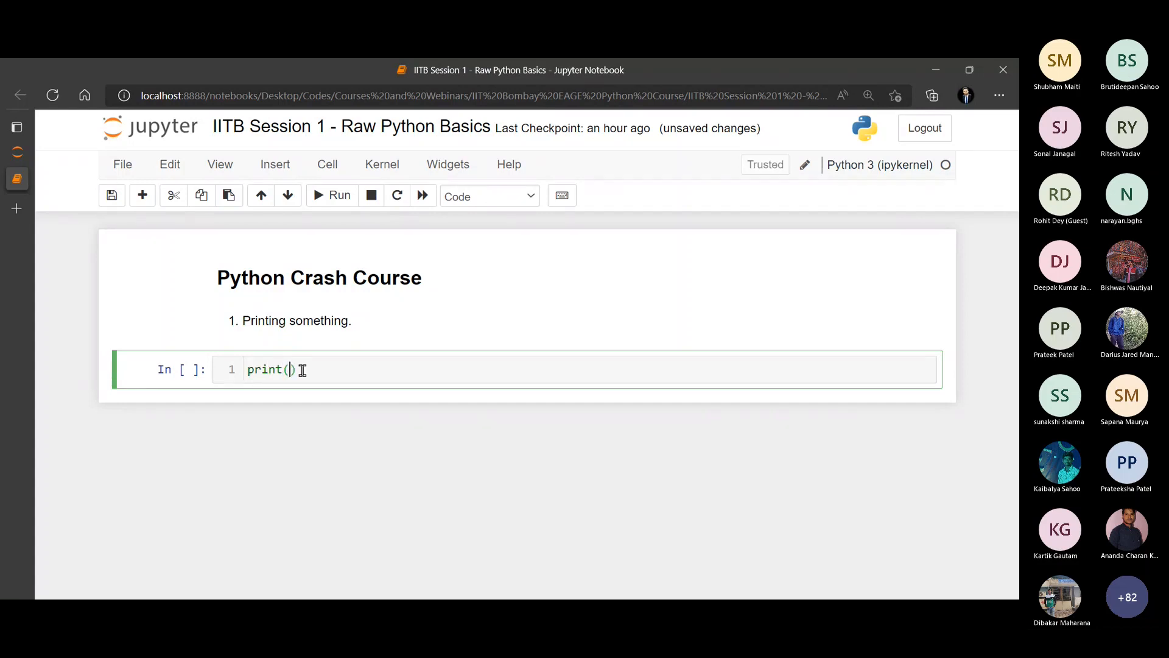
{"action": "mouse_move", "coordinate": [299, 394]}
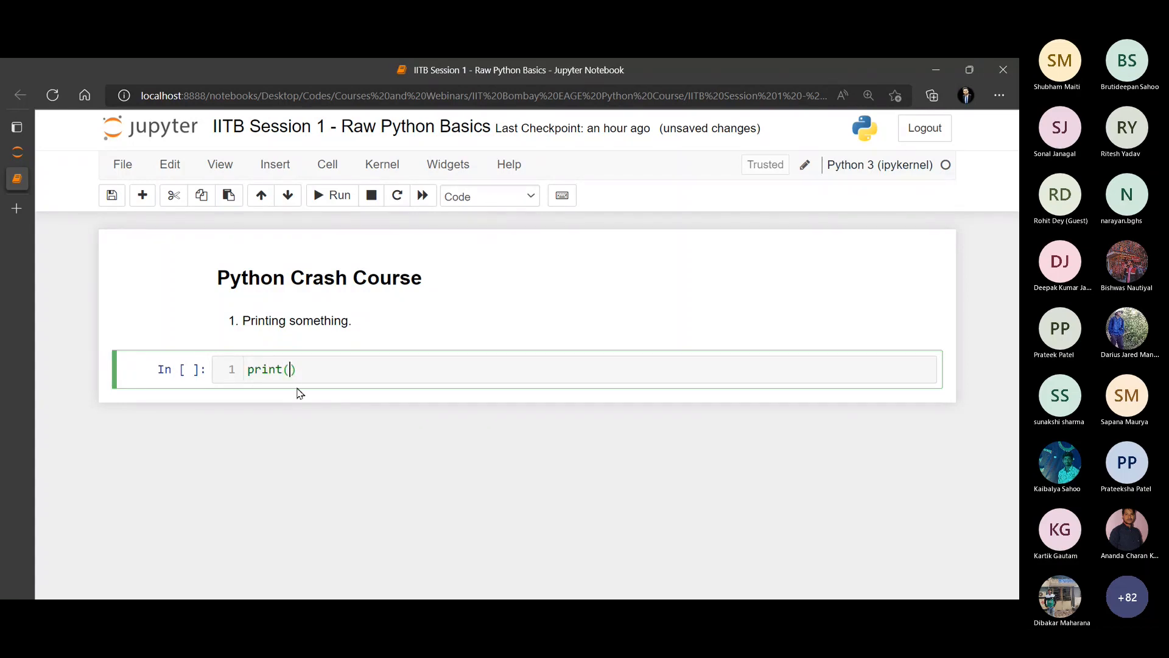
{"action": "type", "text": "'Hey '"}
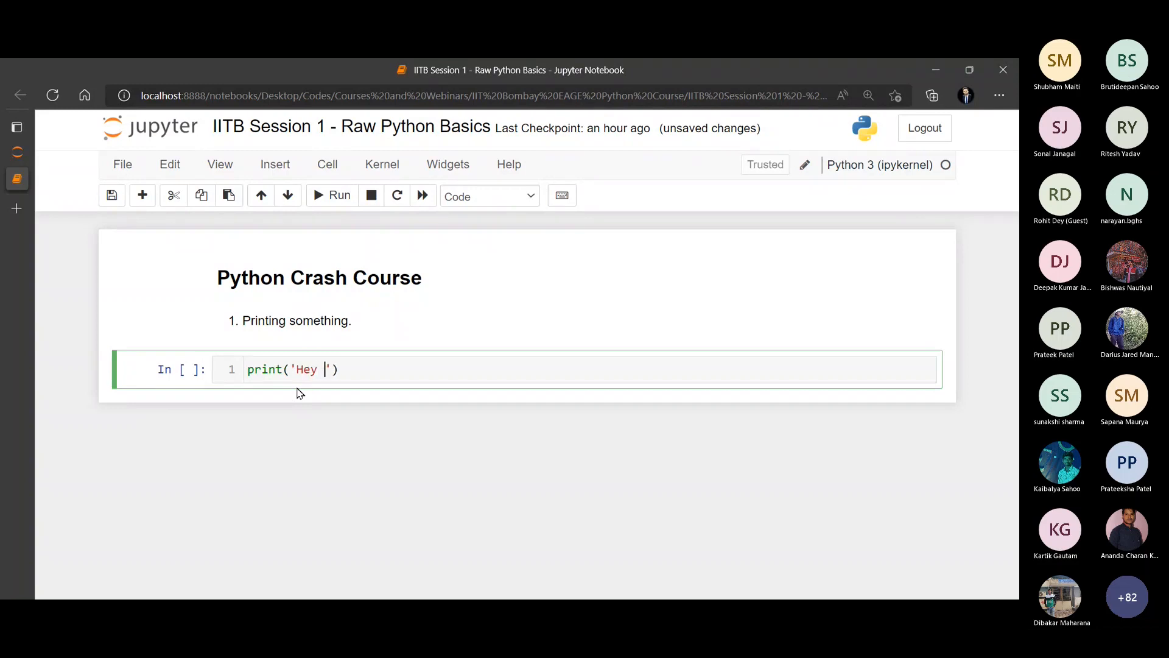
{"action": "type", "text": "IIT B"}
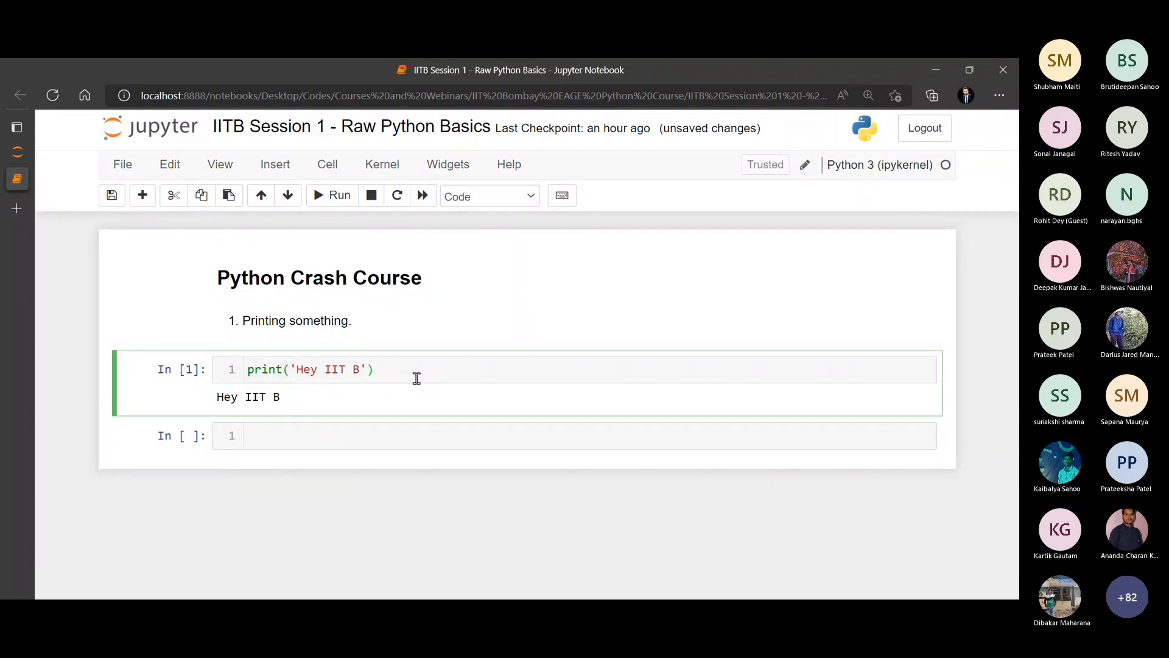
{"action": "left_click", "coordinate": [332, 195]}
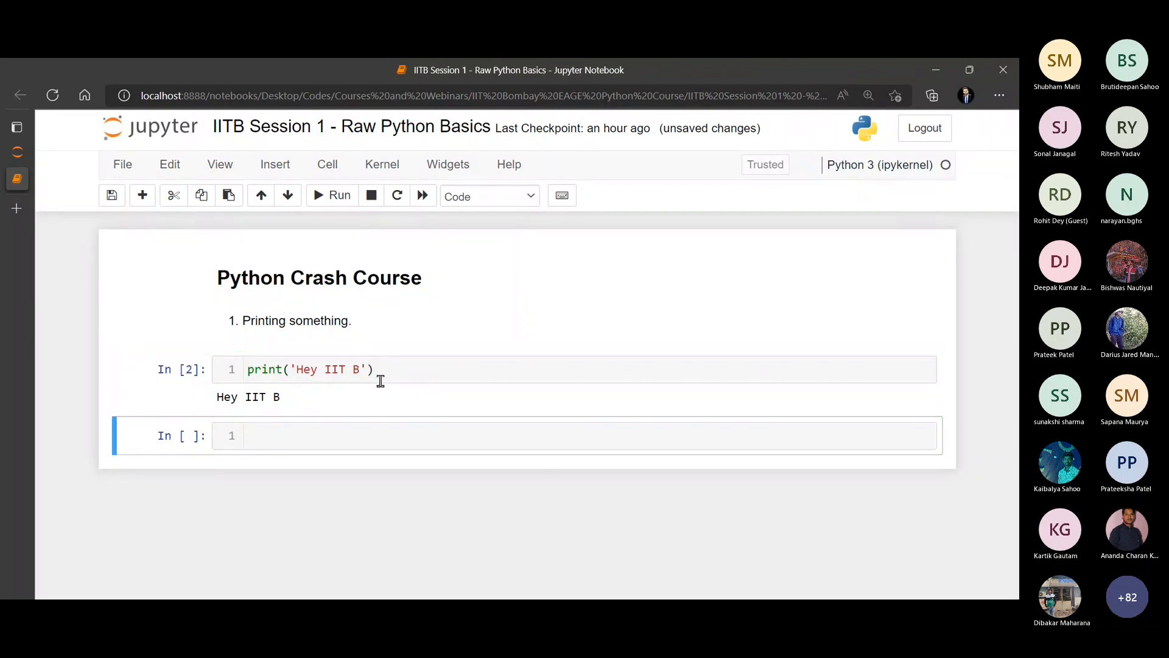
{"action": "double_click", "coordinate": [247, 396]}
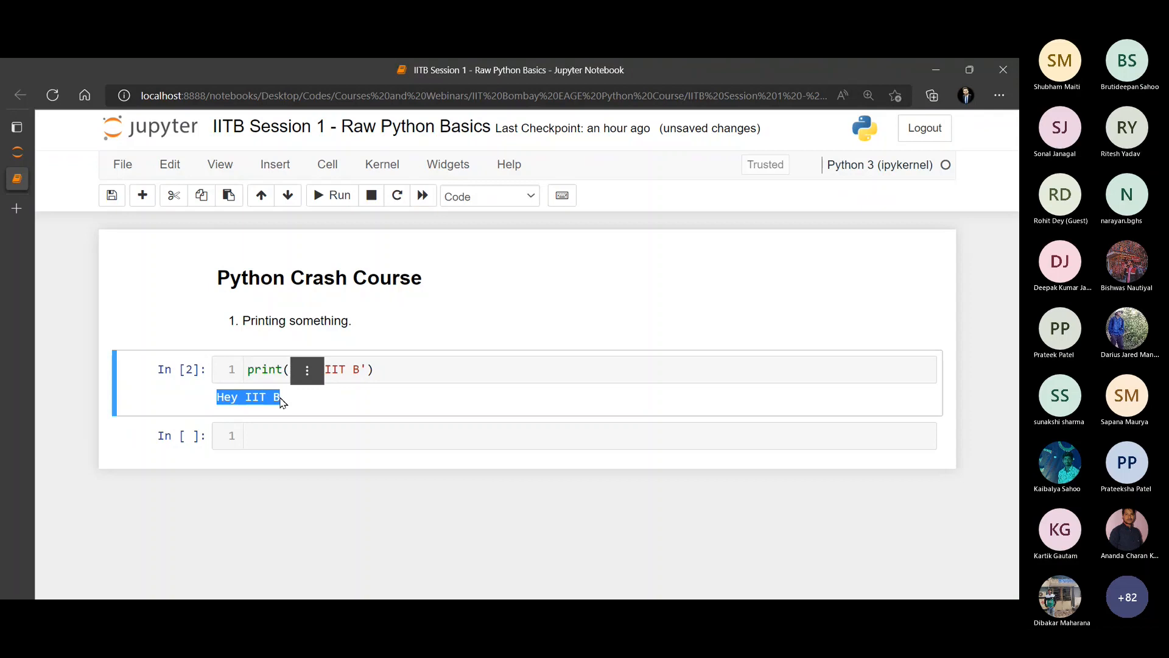
{"action": "mouse_move", "coordinate": [284, 442]}
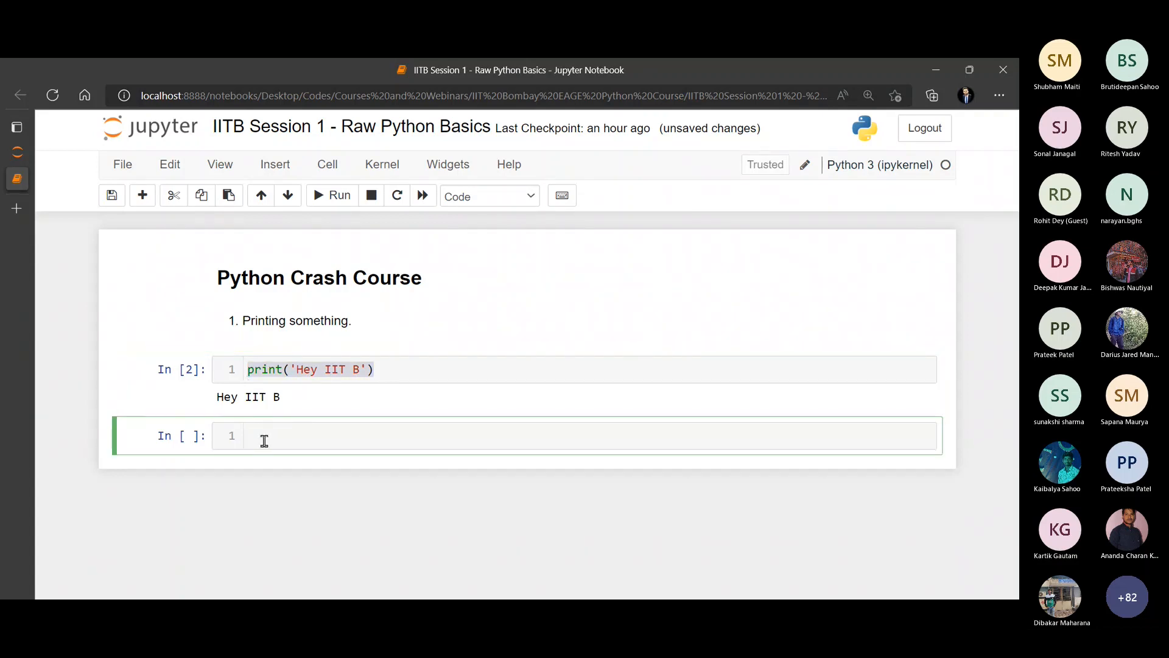
Add and run a second cell print("Hey IIT B") using double quotes
{"action": "type", "text": "print(\"Hey IIT B')"}
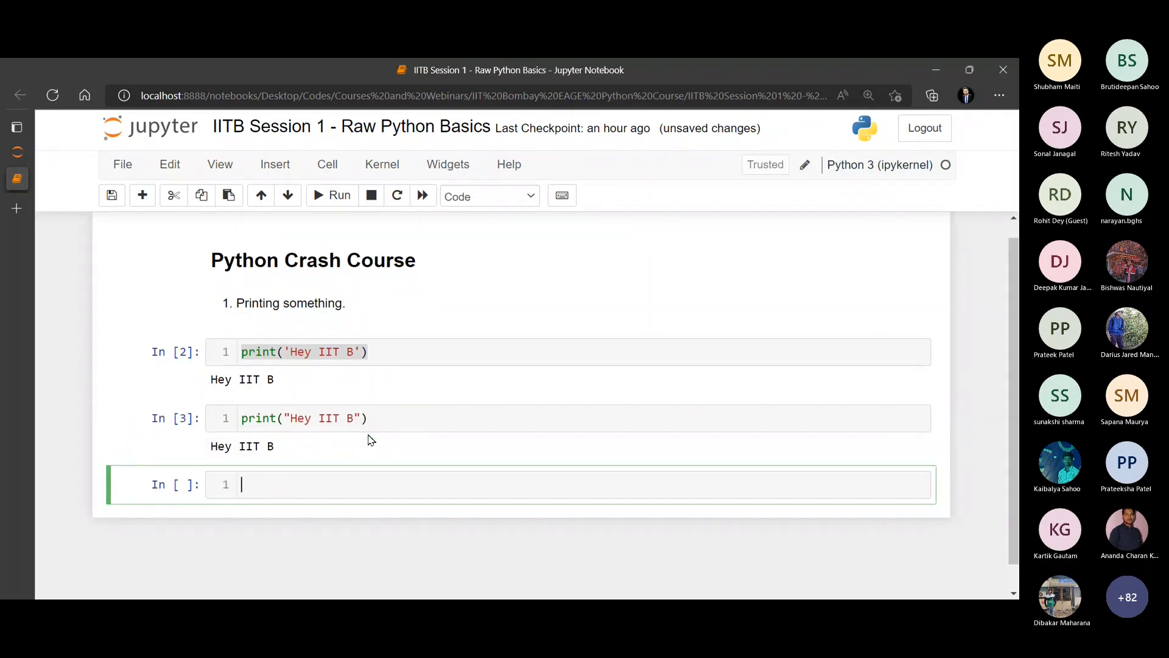
{"action": "left_click", "coordinate": [323, 418]}
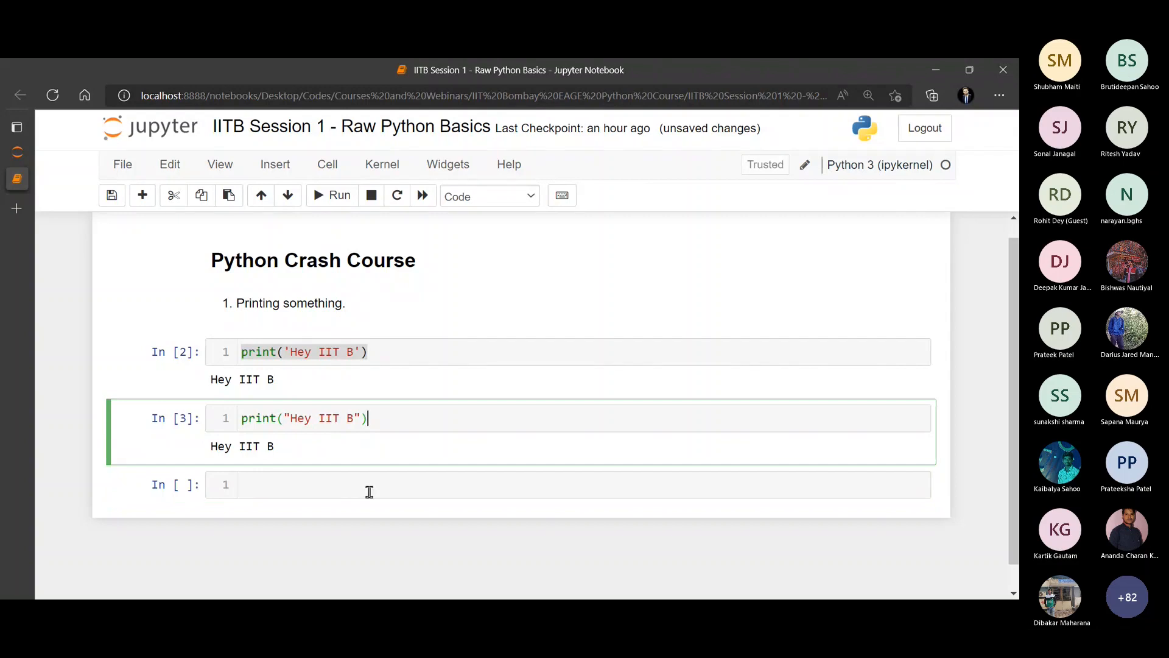
{"action": "mouse_move", "coordinate": [356, 408]}
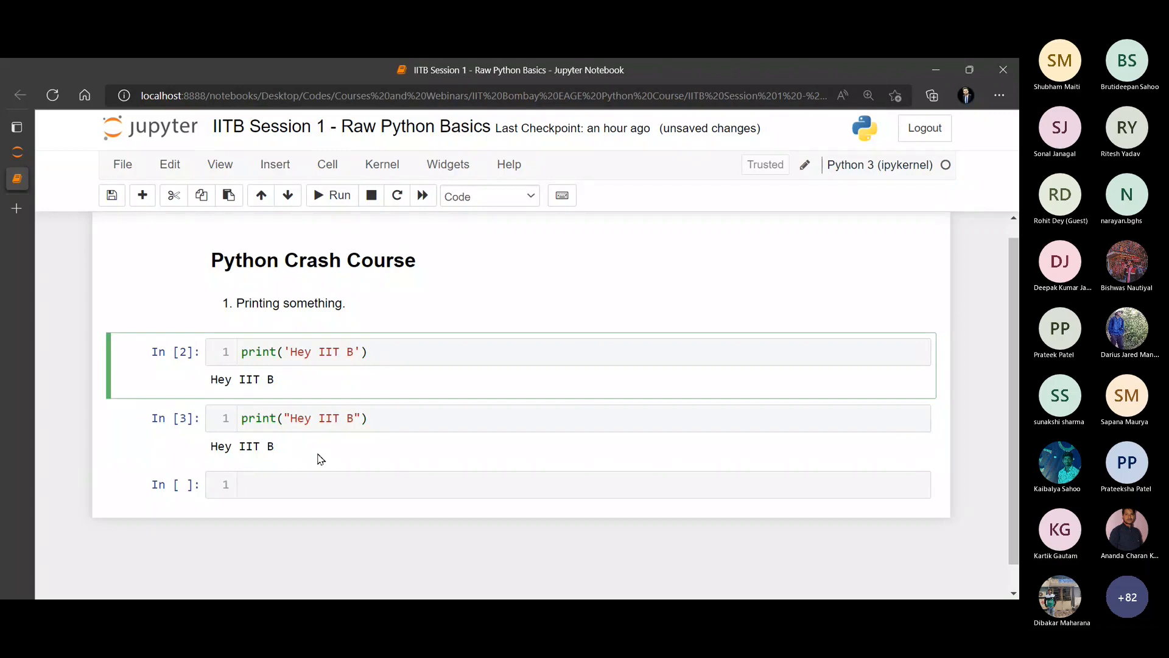
{"action": "mouse_move", "coordinate": [246, 453]}
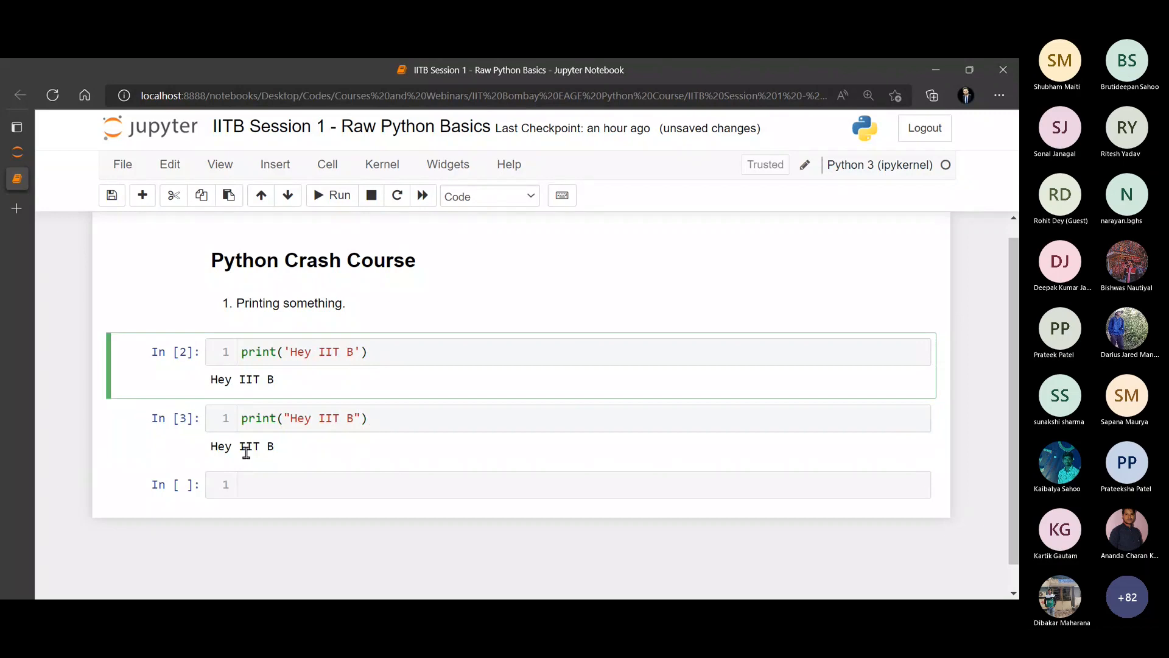
Add a markdown note reading 'Apostrophe?'
{"action": "left_click", "coordinate": [522, 483]}
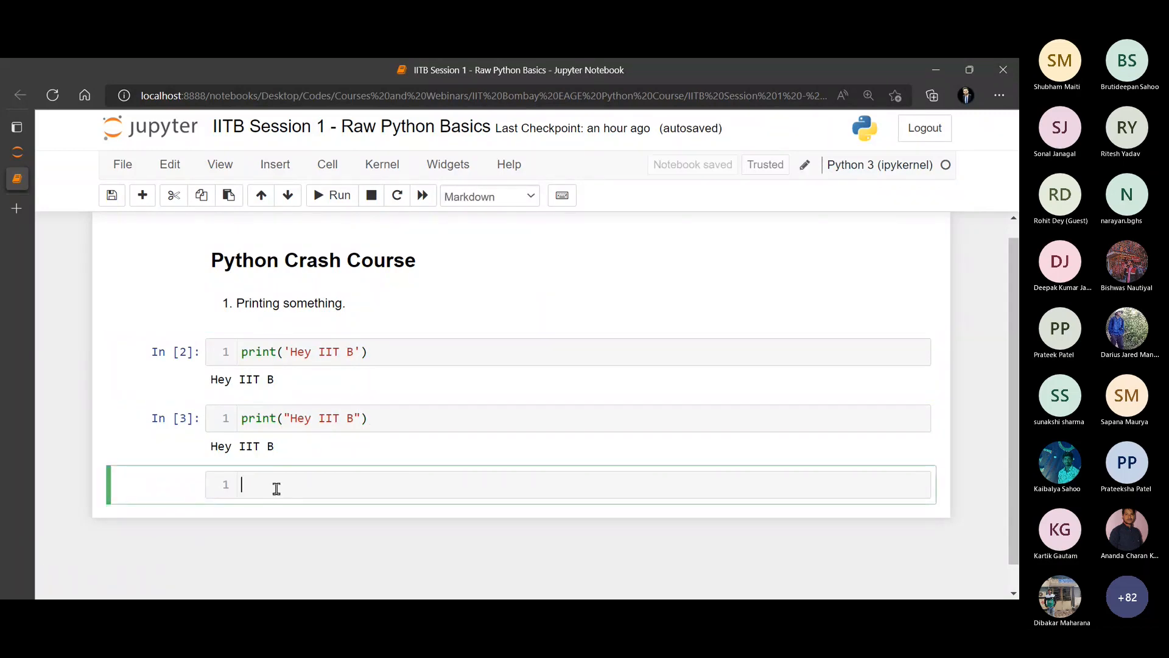
{"action": "type", "text": "Ap"}
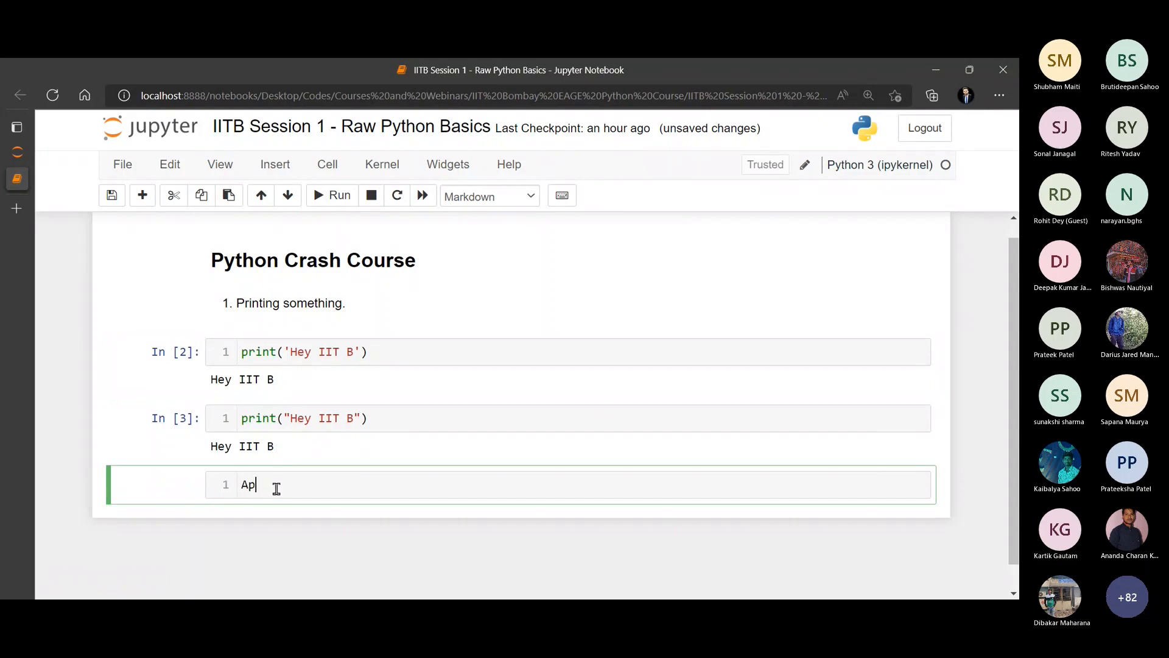
{"action": "type", "text": "ostro"}
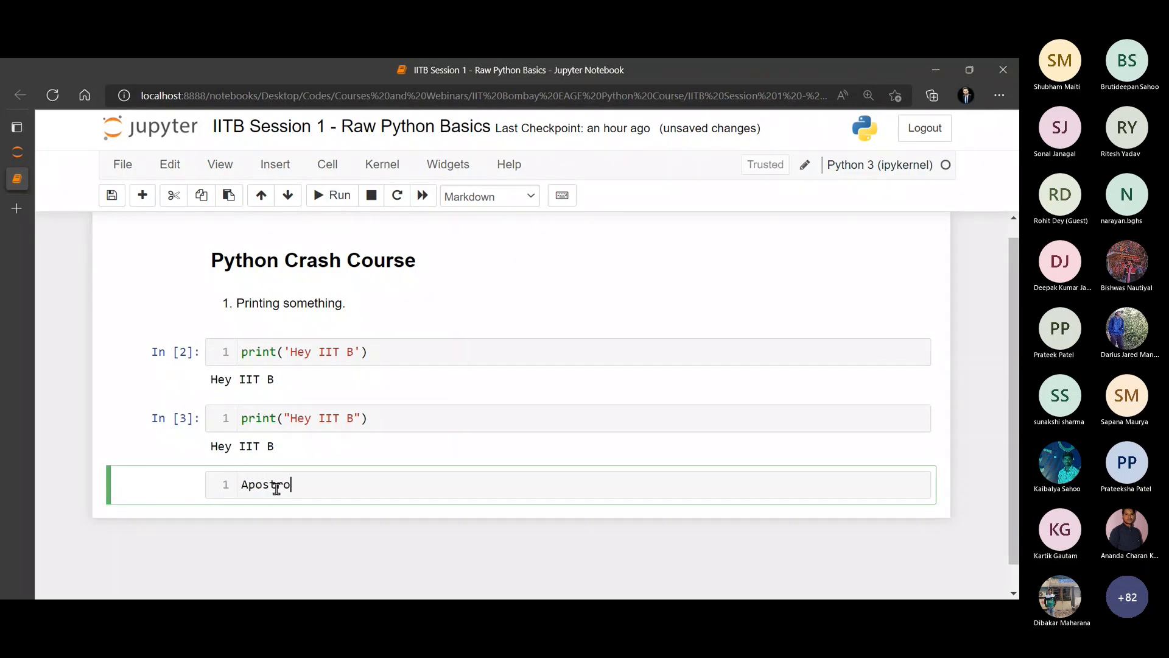
{"action": "type", "text": "phe?"}
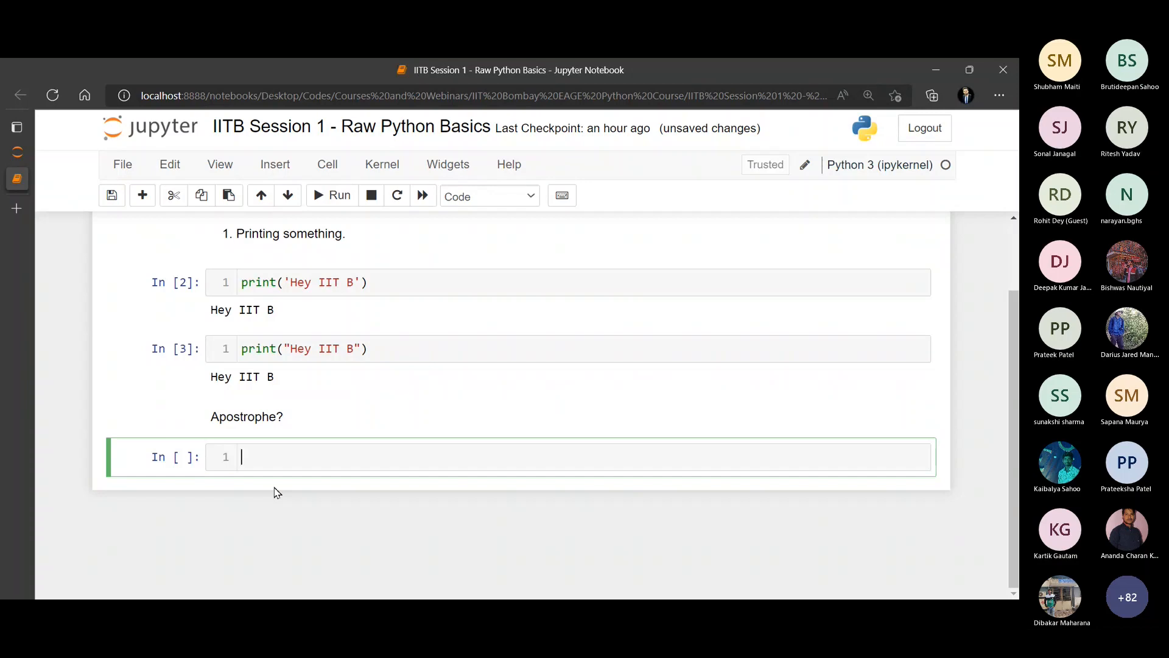
Write print('Hey today's weather is good'), then switch to double quotes so the apostrophe works
{"action": "type", "text": "print()"}
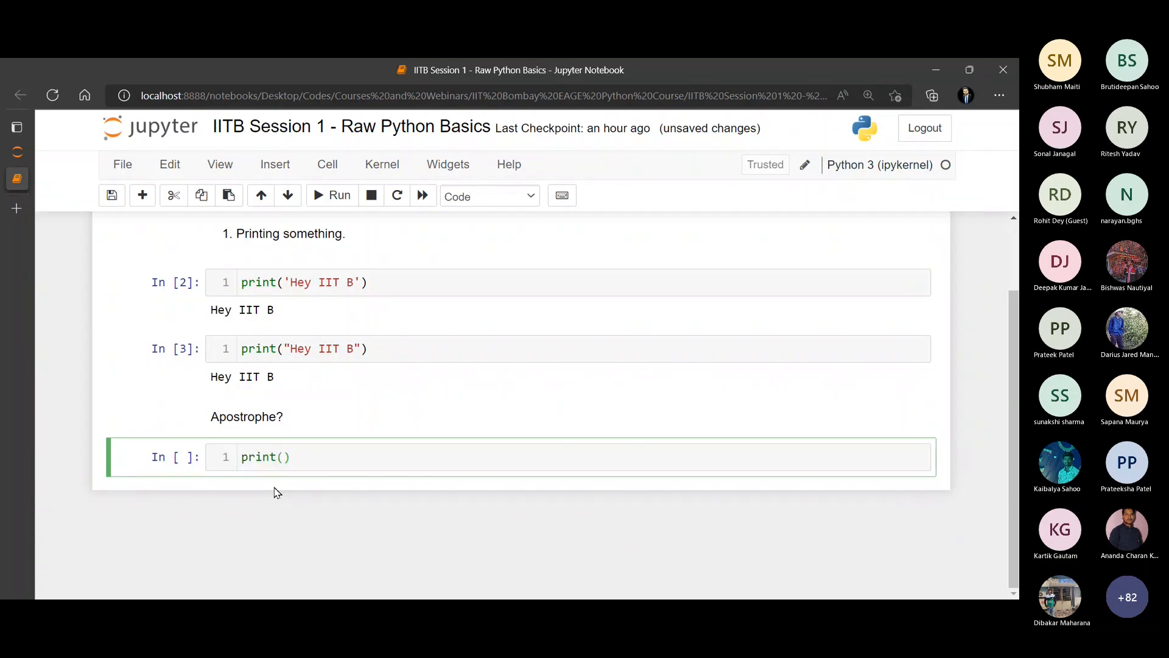
{"action": "type", "text": "'Hey'"}
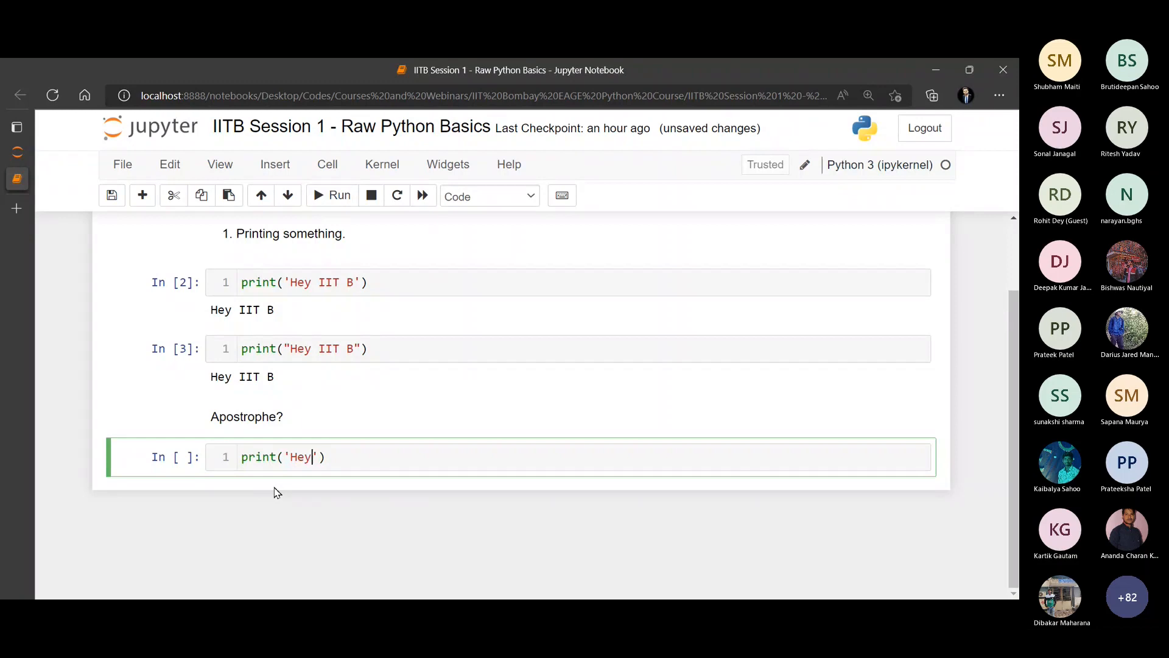
{"action": "type", "text": "today"}
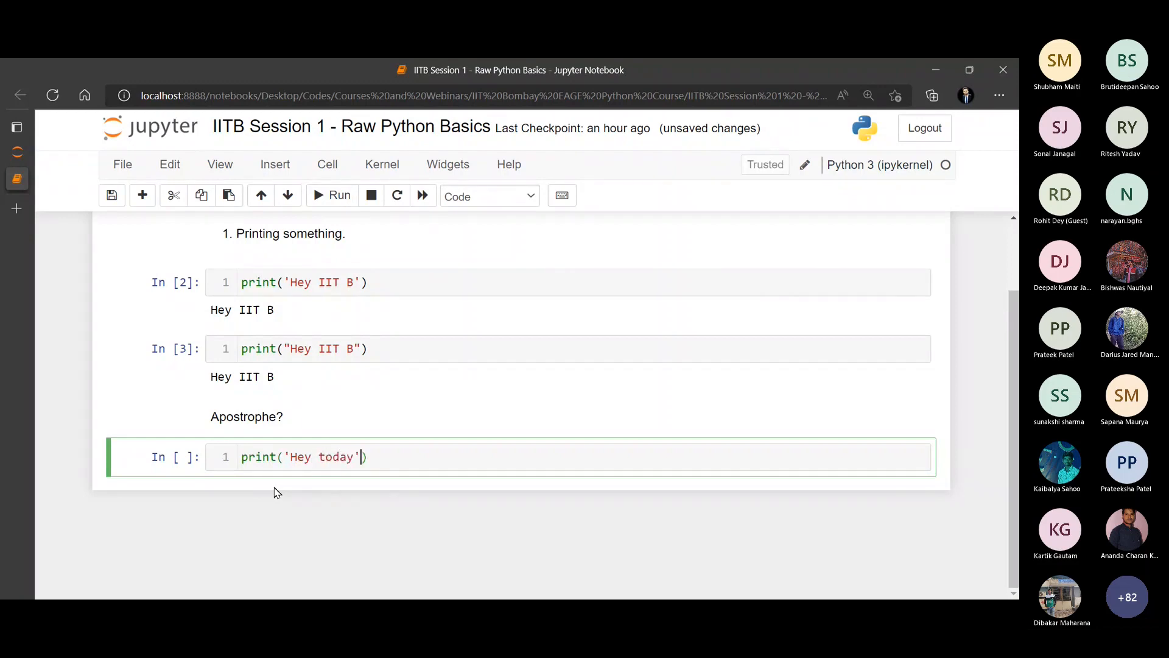
{"action": "type", "text": "s weather"}
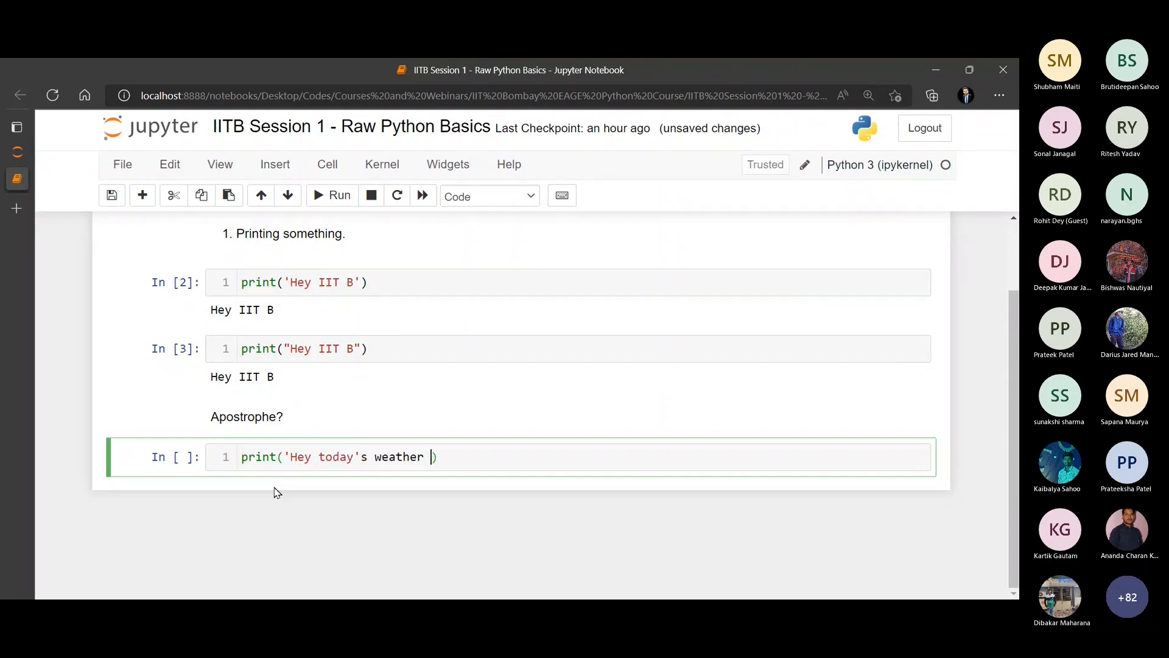
{"action": "type", "text": "is good'"}
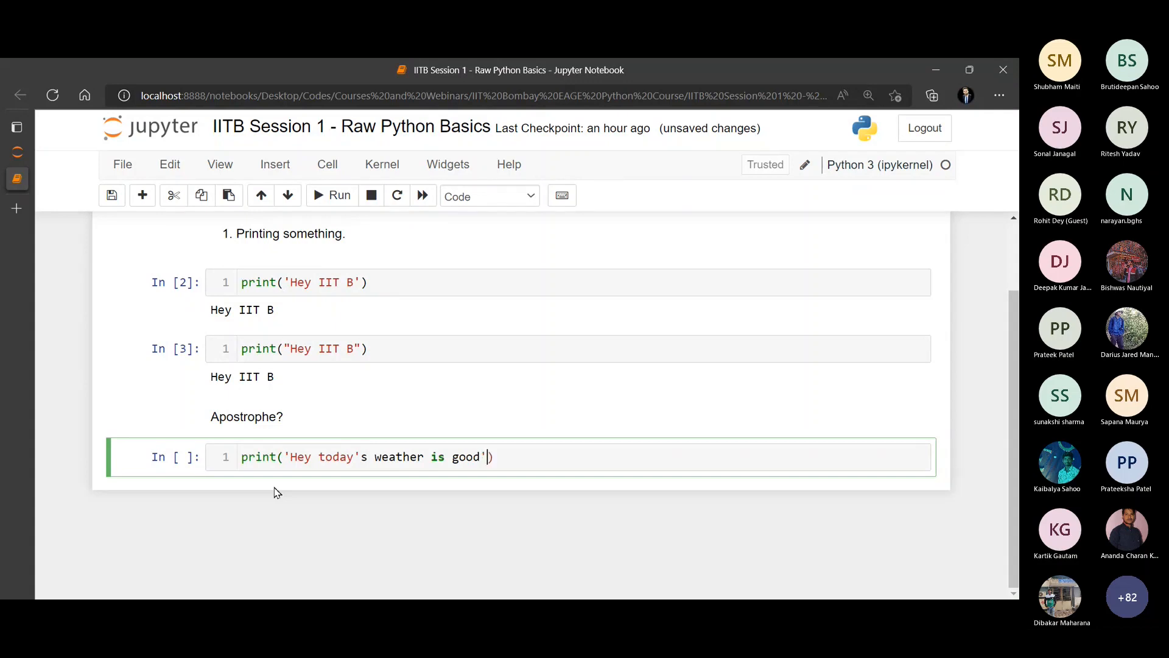
{"action": "mouse_move", "coordinate": [341, 467]}
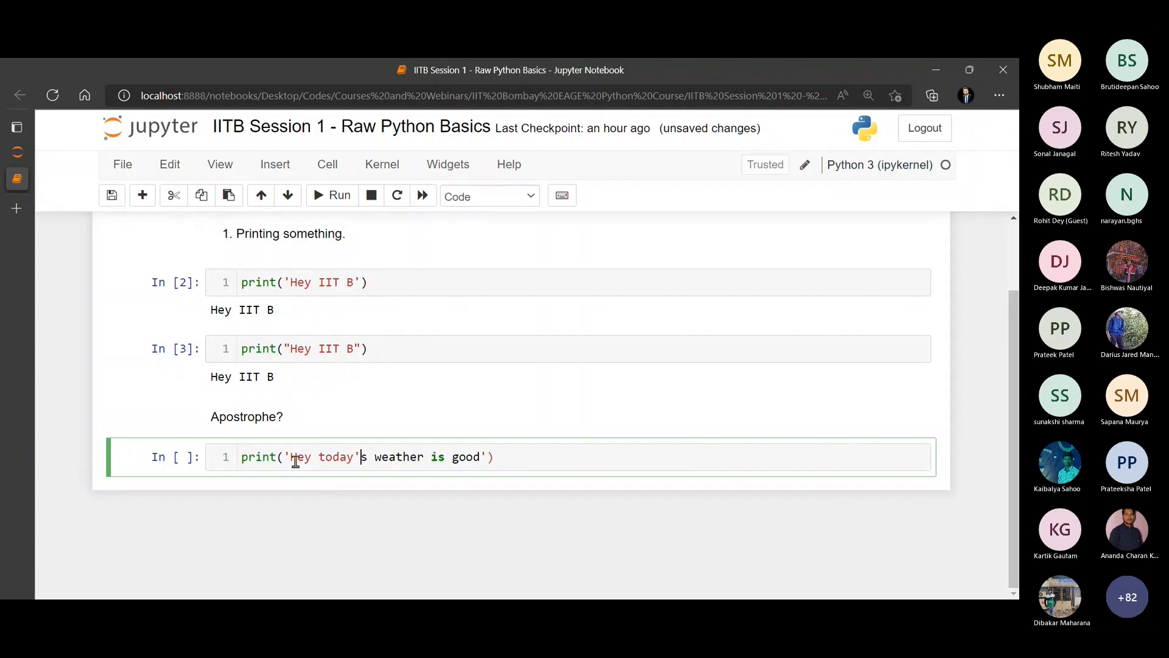
{"action": "mouse_move", "coordinate": [331, 495]}
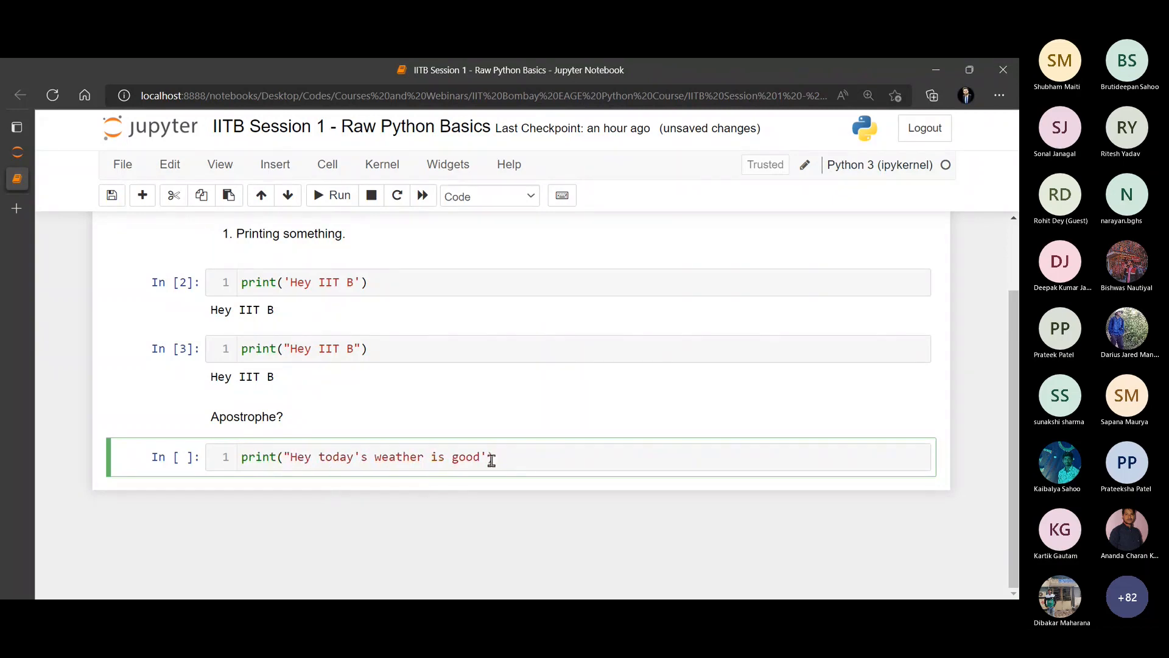
{"action": "type", "text": "\""}
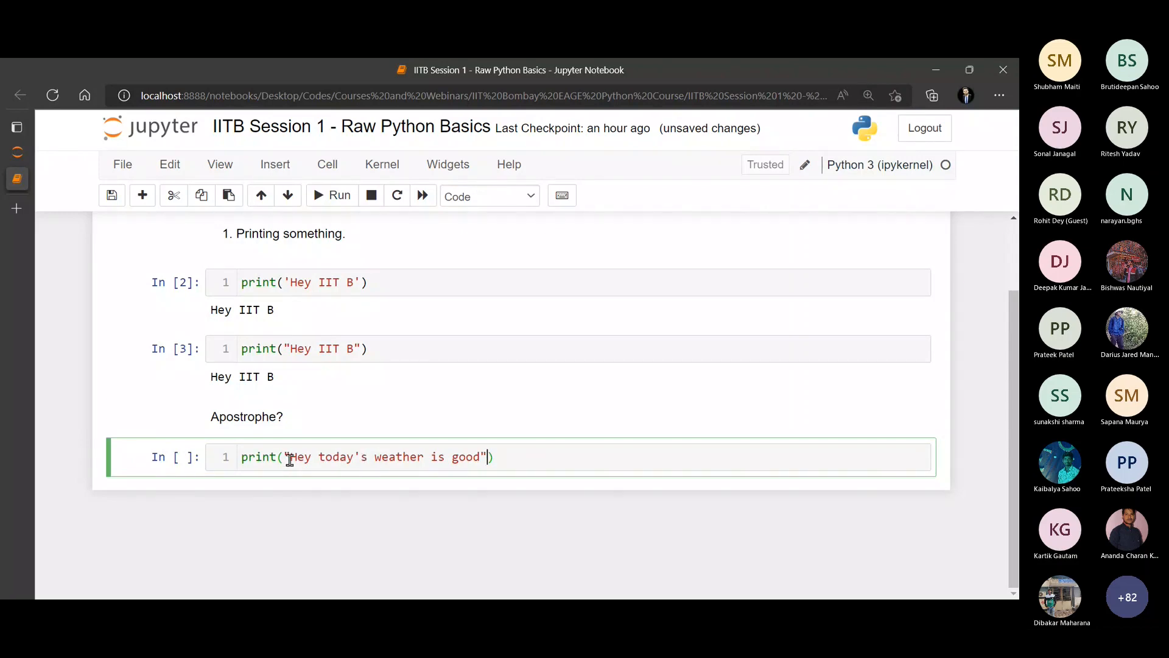
{"action": "left_click_drag", "start_coordinate": [291, 456], "coordinate": [484, 456]}
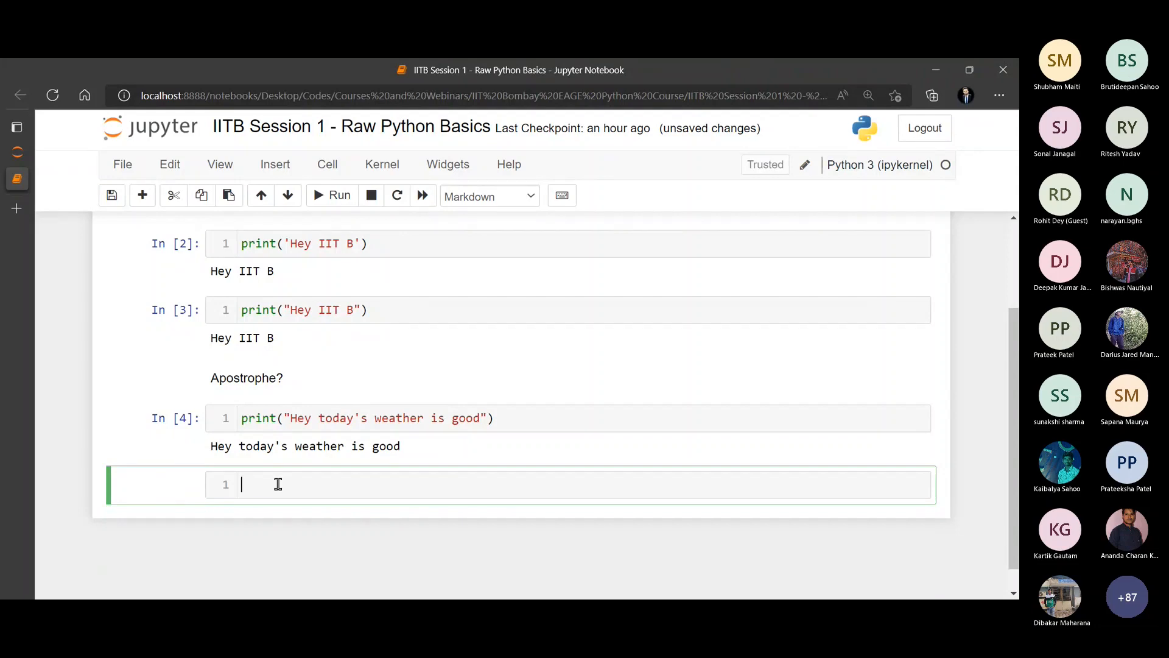
Add and render the markdown heading '2. Simple Computations'
{"action": "type", "text": "2. Simple C"}
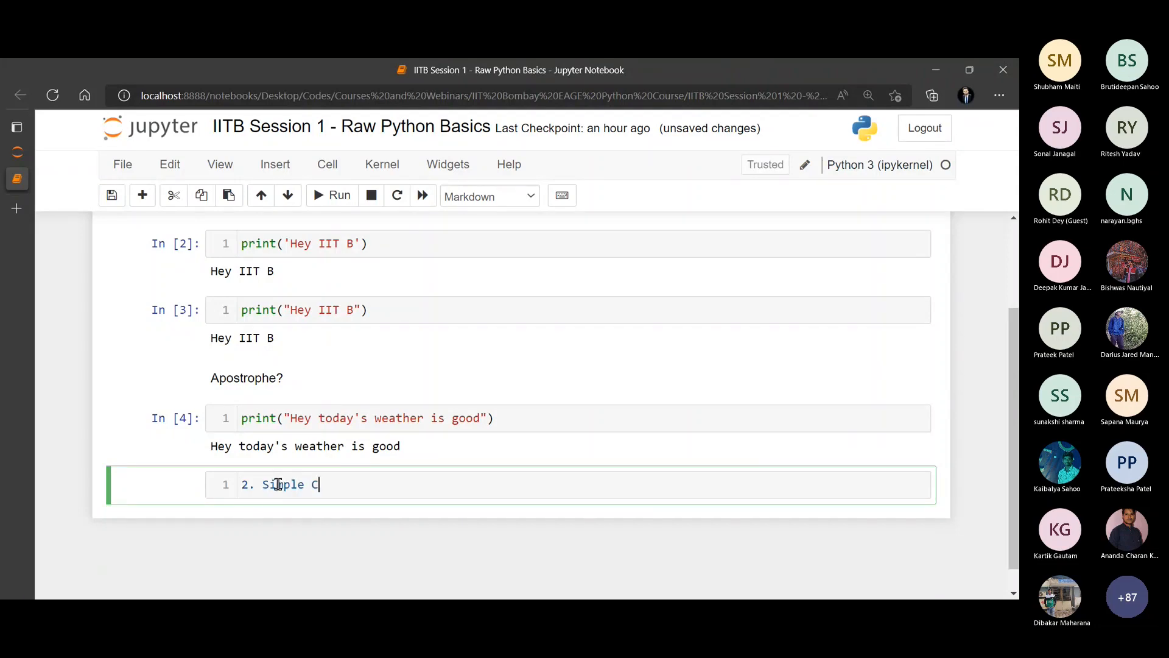
{"action": "type", "text": "omputations"}
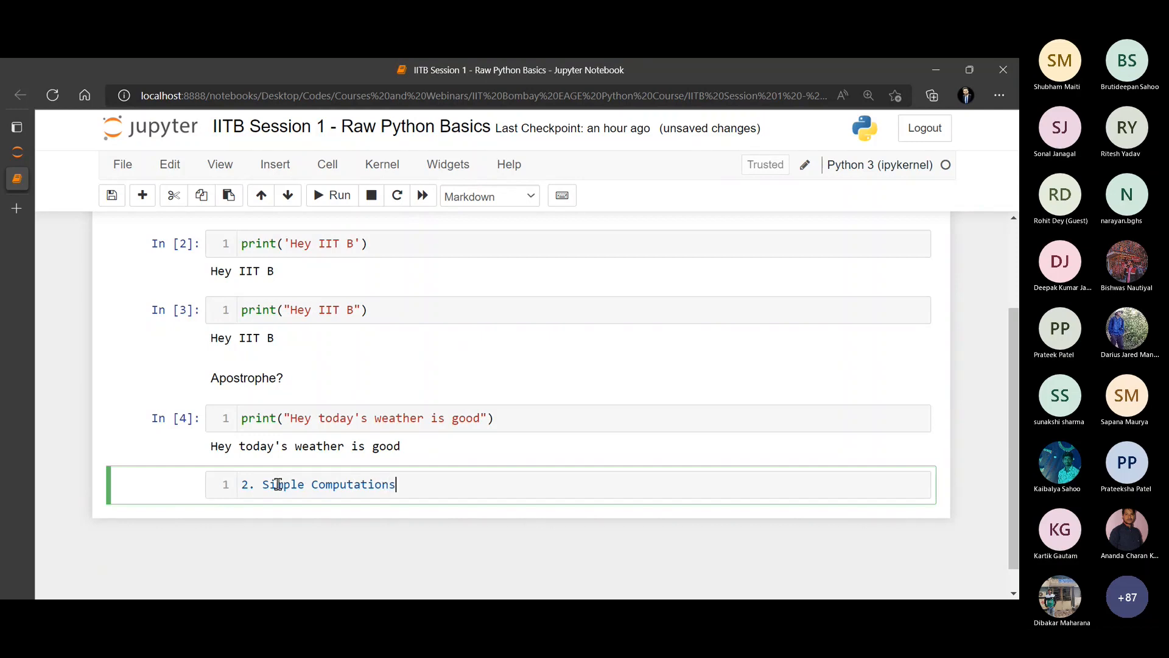
{"action": "key", "text": "shift+enter"}
{"action": "type", "text": "2 + 3"}
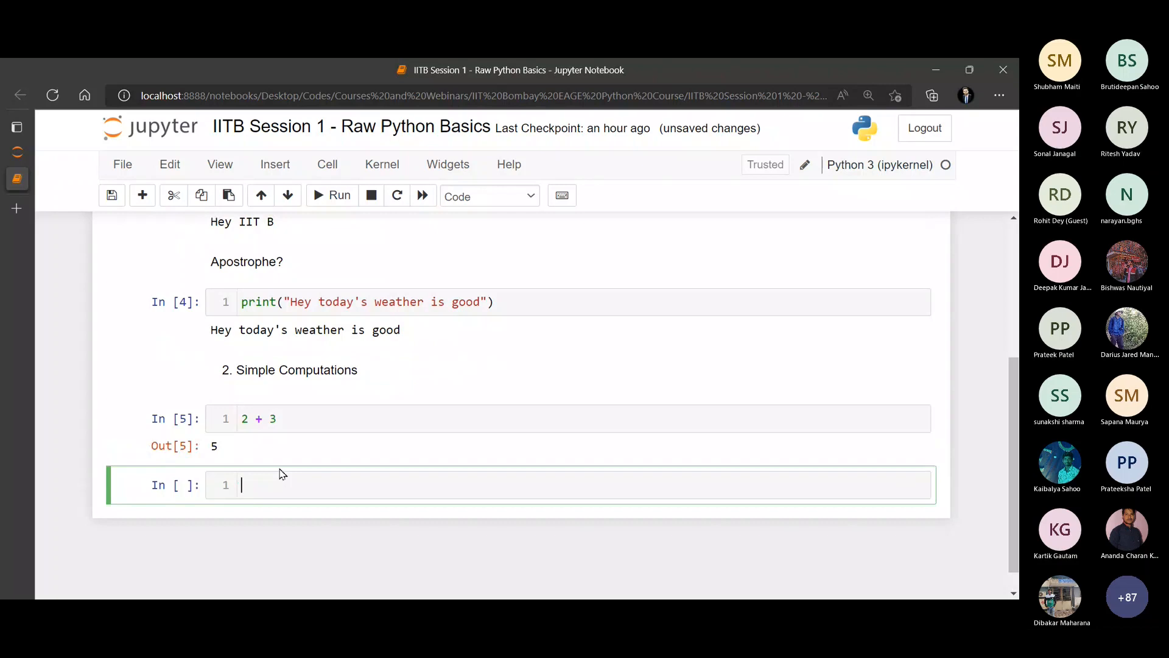
Add code cells computing 2 + 3, 5 -5 and 5 / 5 with their results
{"action": "type", "text": "5 -"}
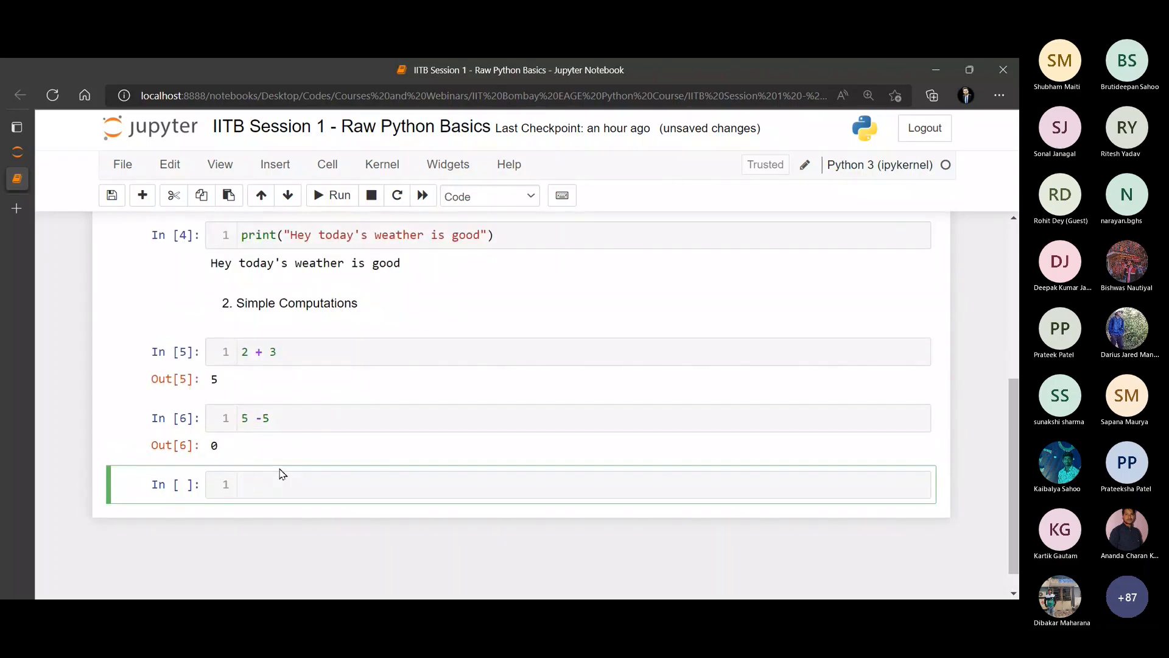
{"action": "type", "text": "5 / 5"}
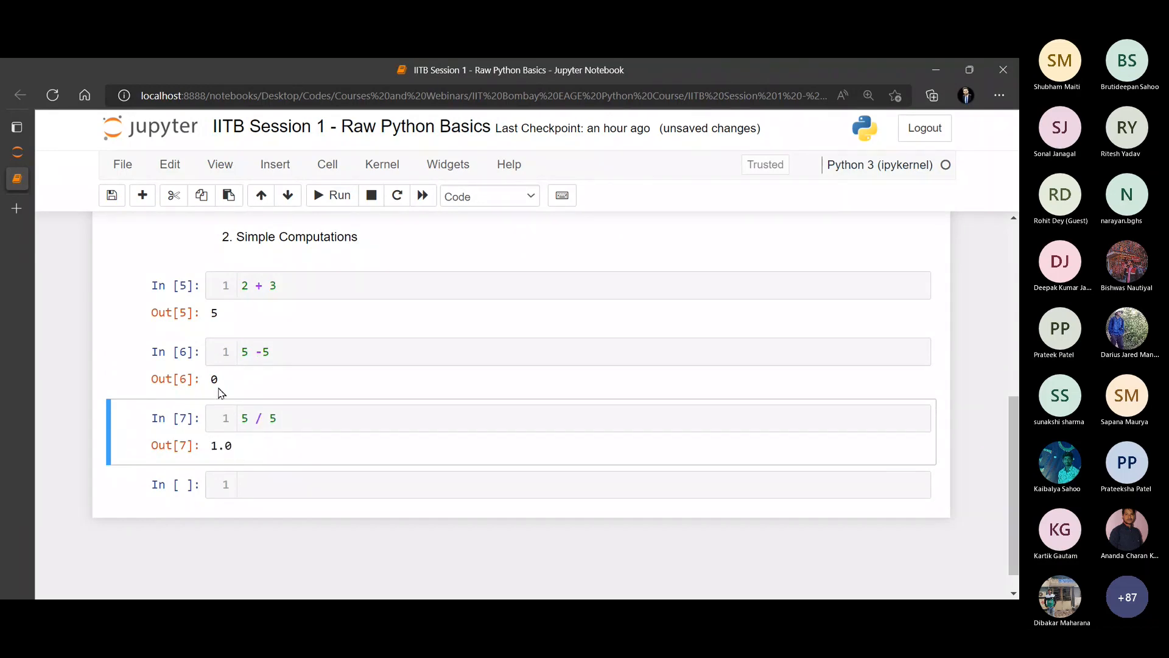
{"action": "mouse_move", "coordinate": [501, 448]}
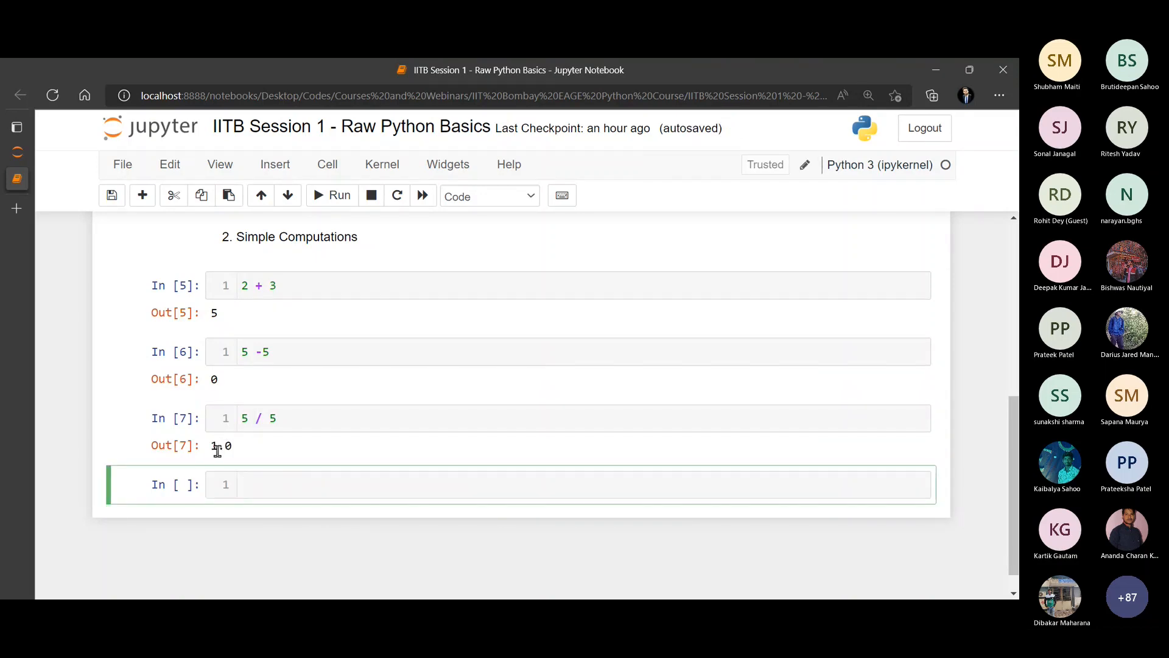
{"action": "left_click", "coordinate": [331, 195]}
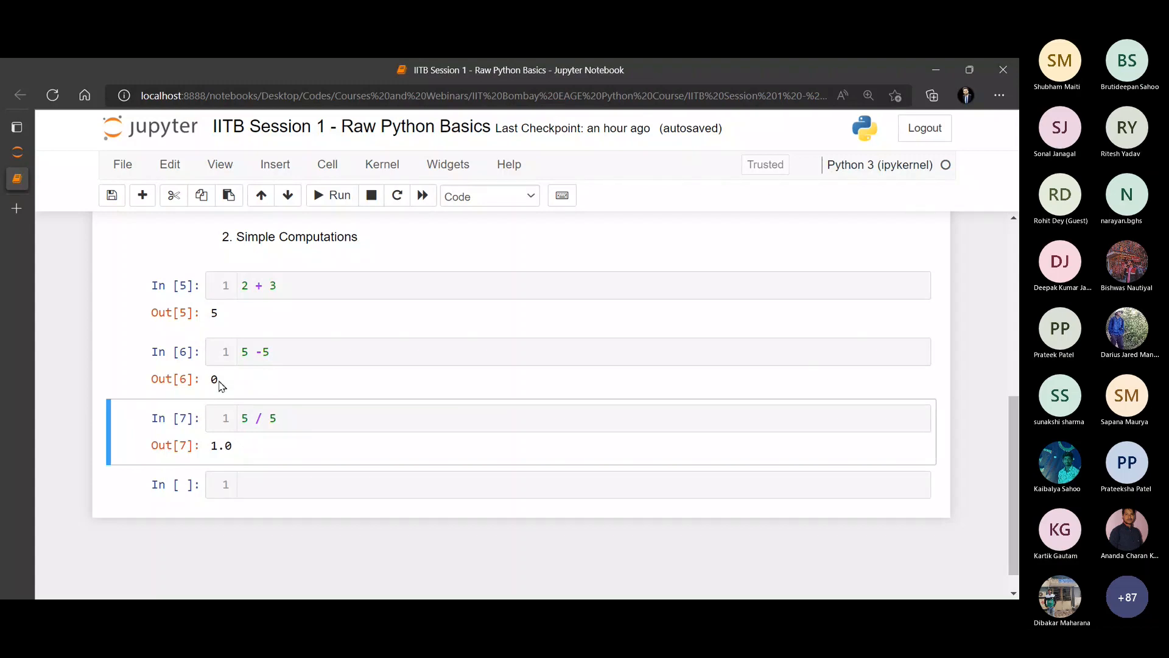
{"action": "mouse_move", "coordinate": [224, 390]}
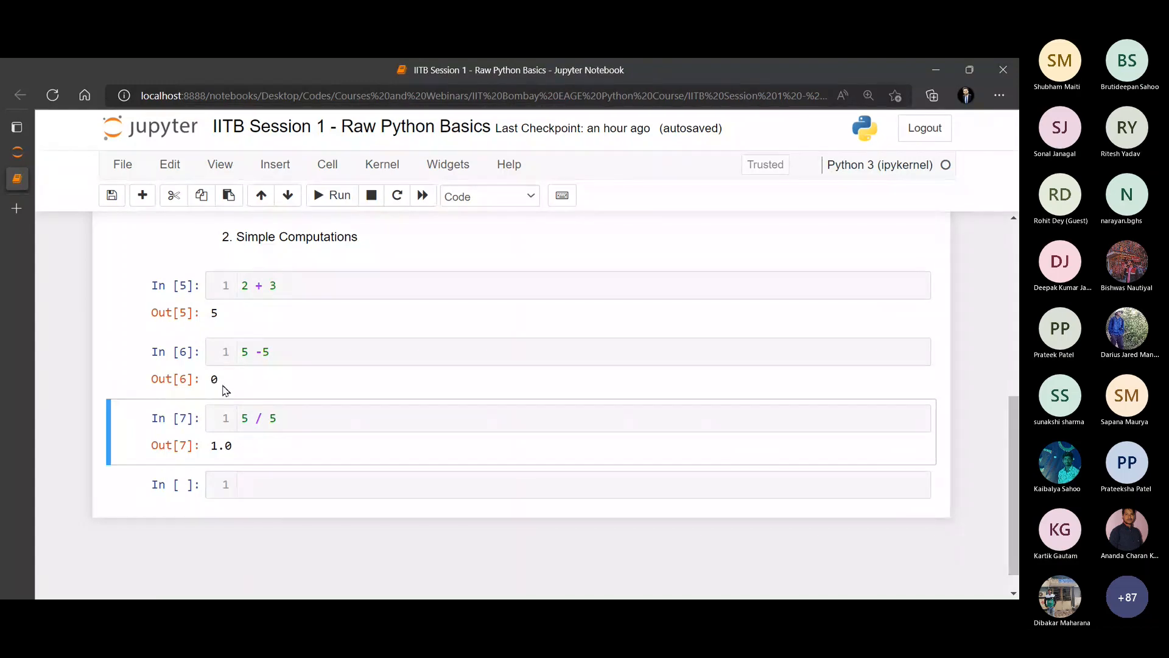
{"action": "scroll", "scroll_direction": "down", "scroll_amount": 3}
{"action": "type", "text": "2*3"}
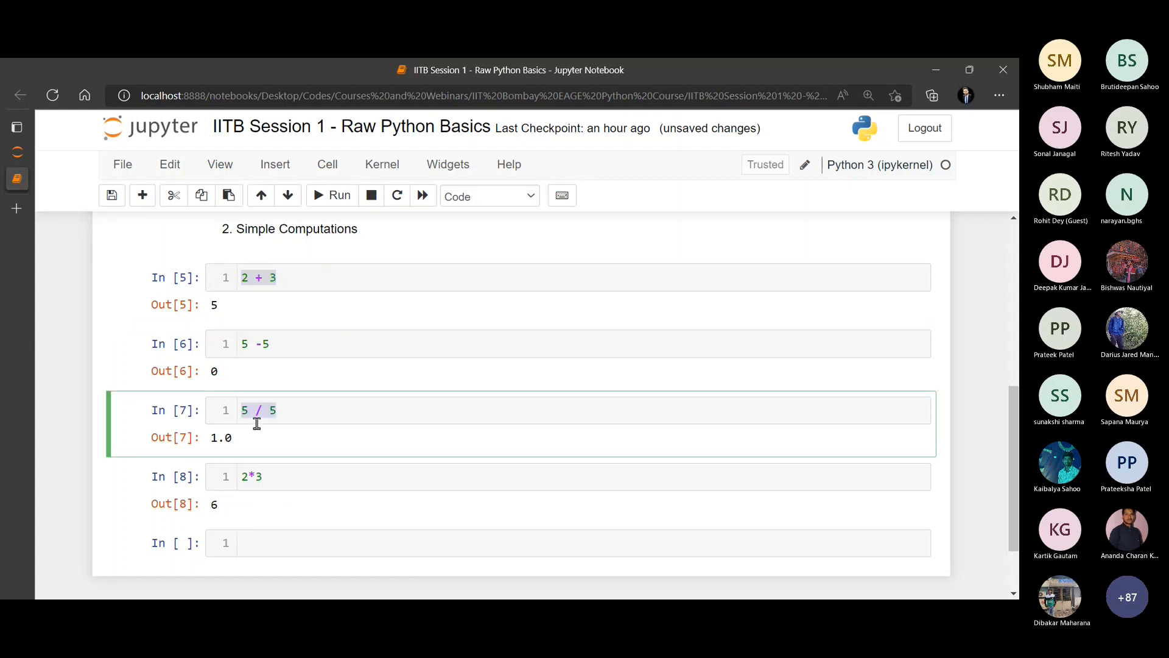
{"action": "mouse_move", "coordinate": [232, 444]}
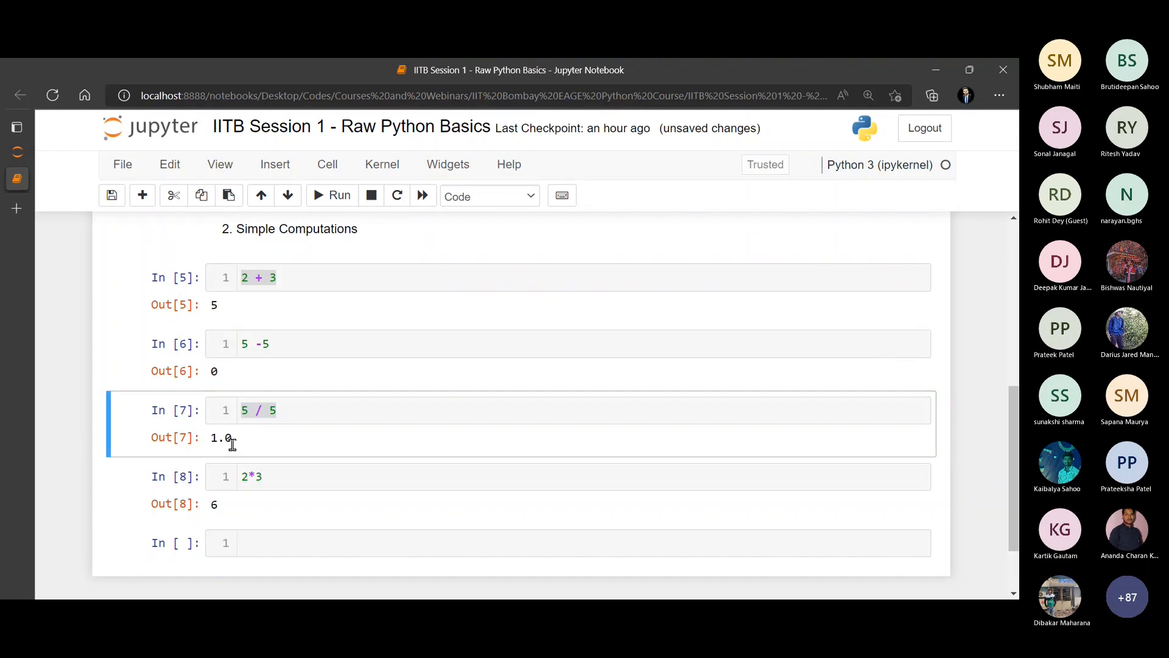
Review the 5 / 5 and 2*3 cells, whose results stay 1.0 and 6
{"action": "left_click", "coordinate": [298, 409]}
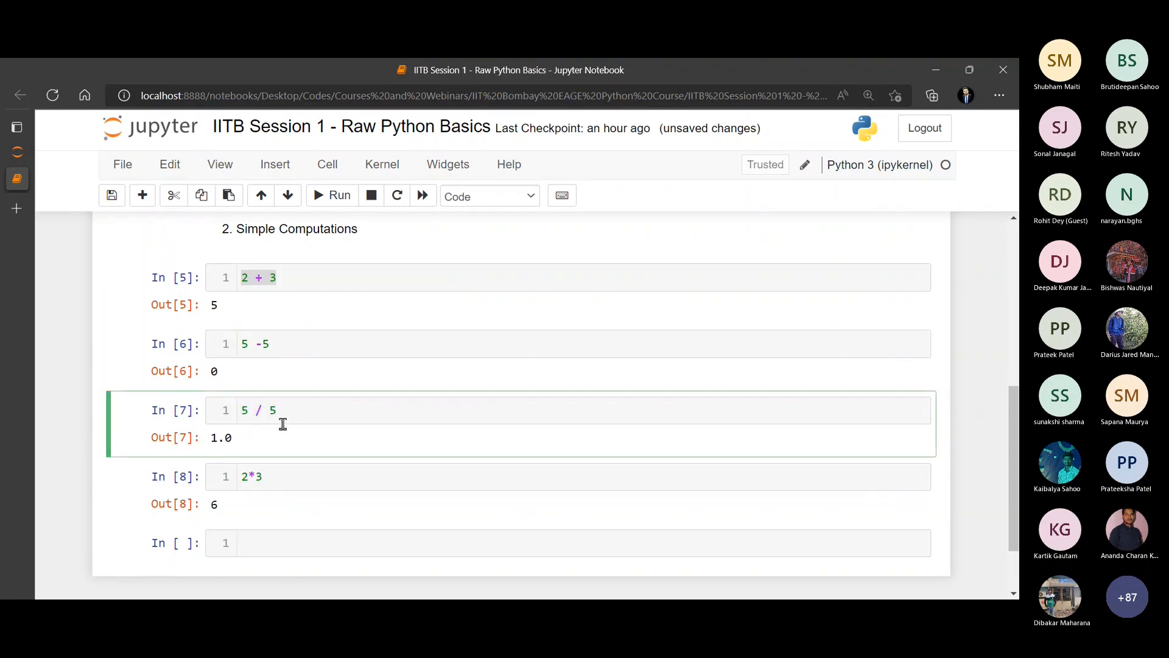
{"action": "left_click", "coordinate": [251, 476]}
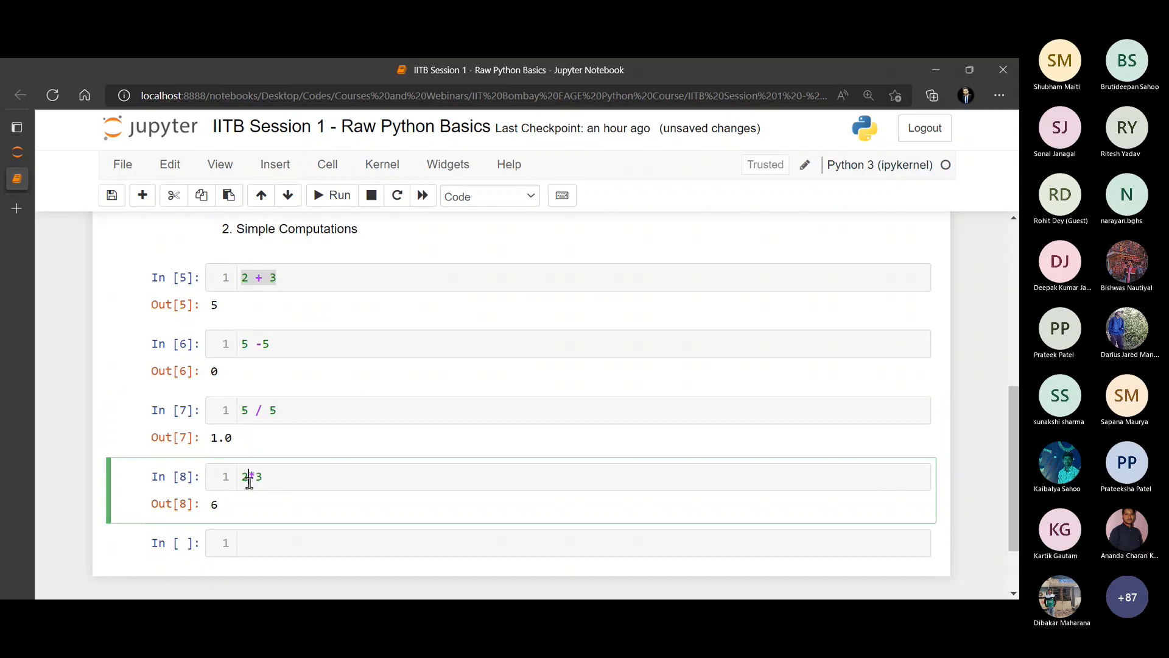
{"action": "scroll", "scroll_direction": "down", "scroll_amount": 3}
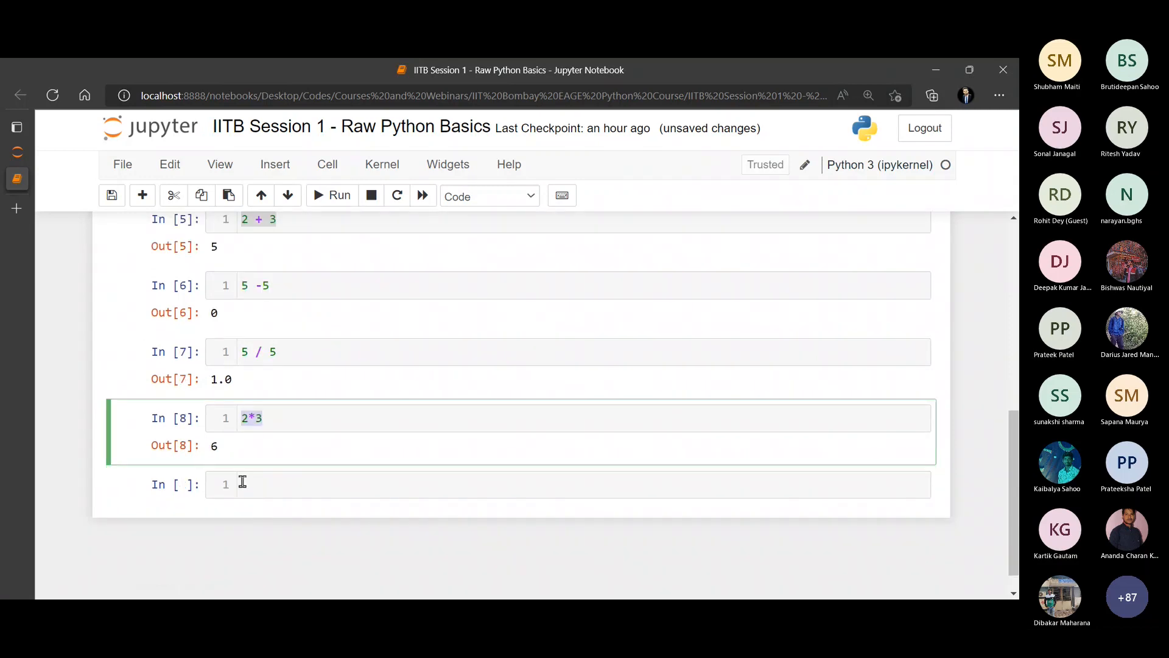
Run 5^2 giving 7, with a comment that this is not the way to square
{"action": "type", "text": "3"}
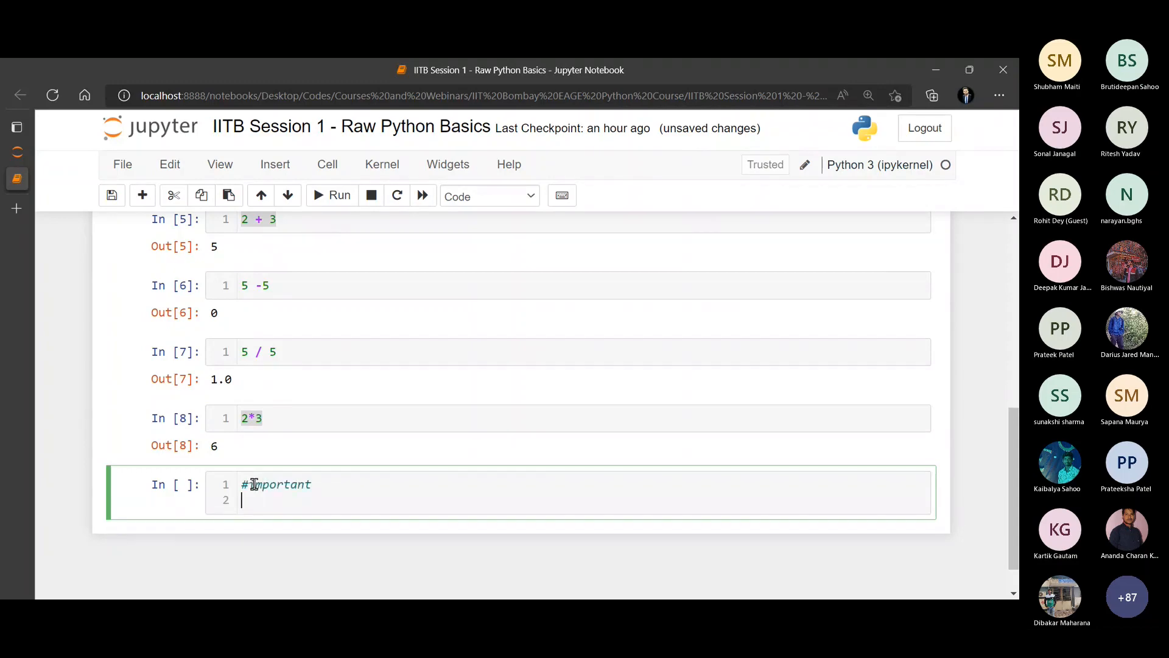
{"action": "type", "text": "5"}
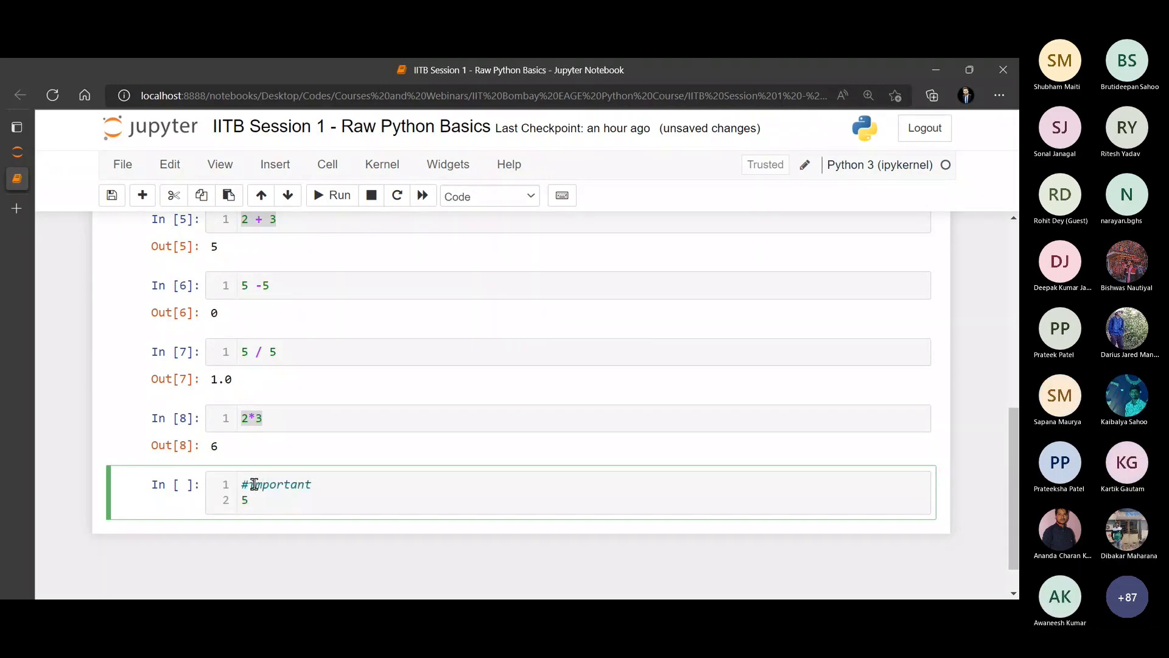
{"action": "type", "text": "^2"}
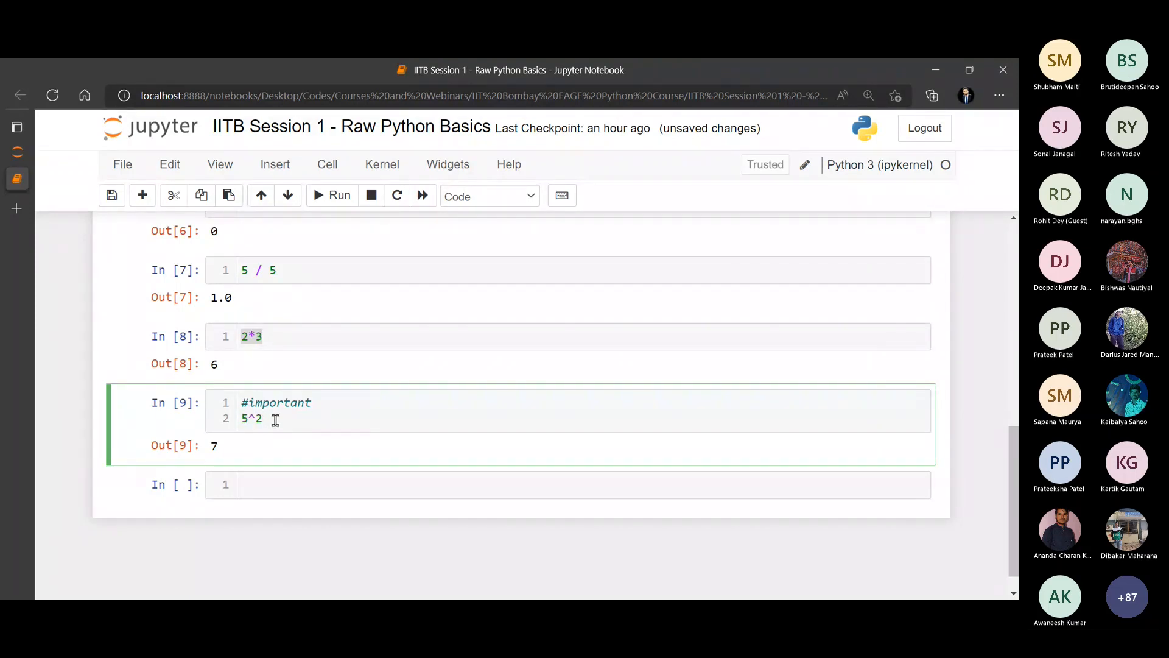
{"action": "type", "text": "#"}
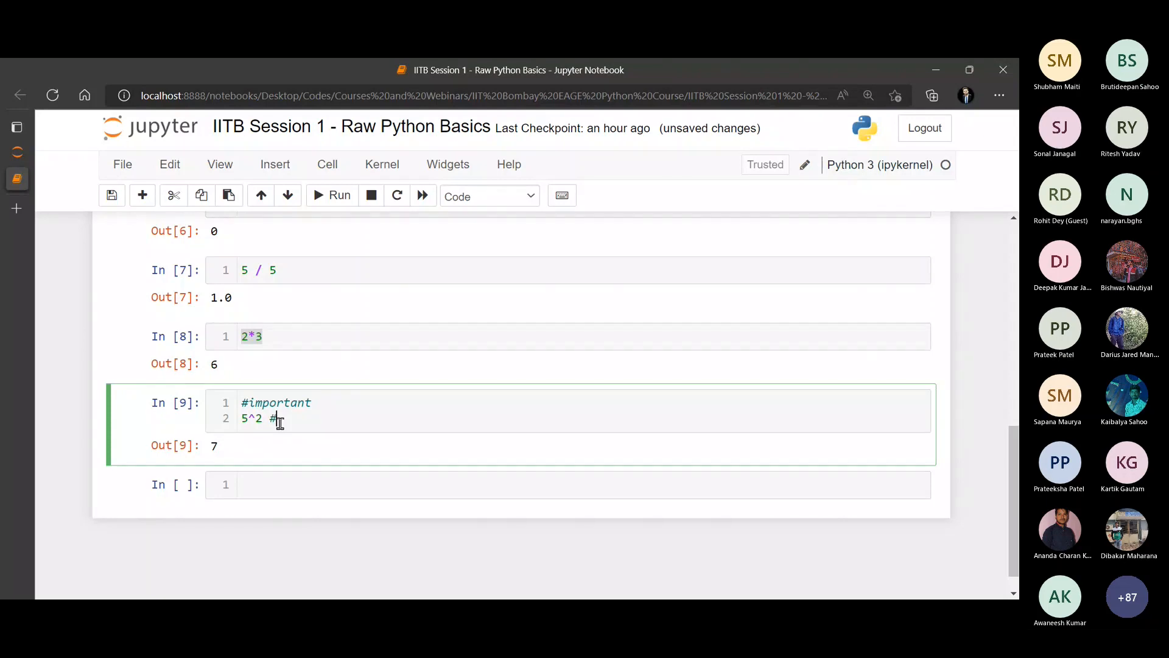
{"action": "type", "text": "not the way"}
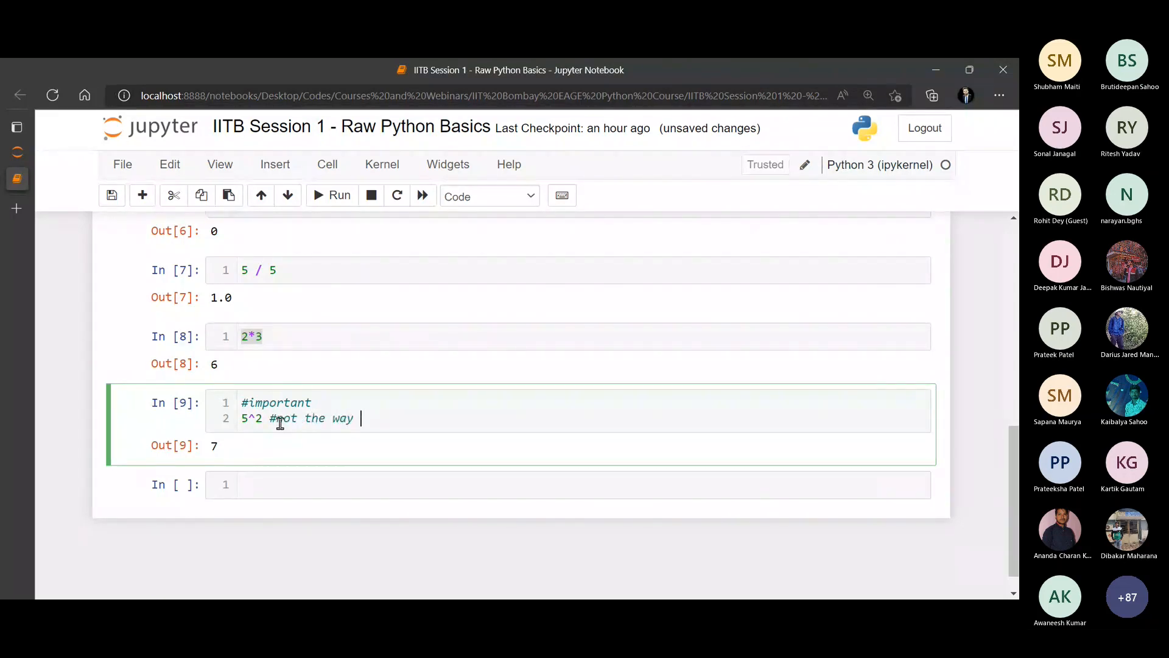
{"action": "type", "text": "to square a number"}
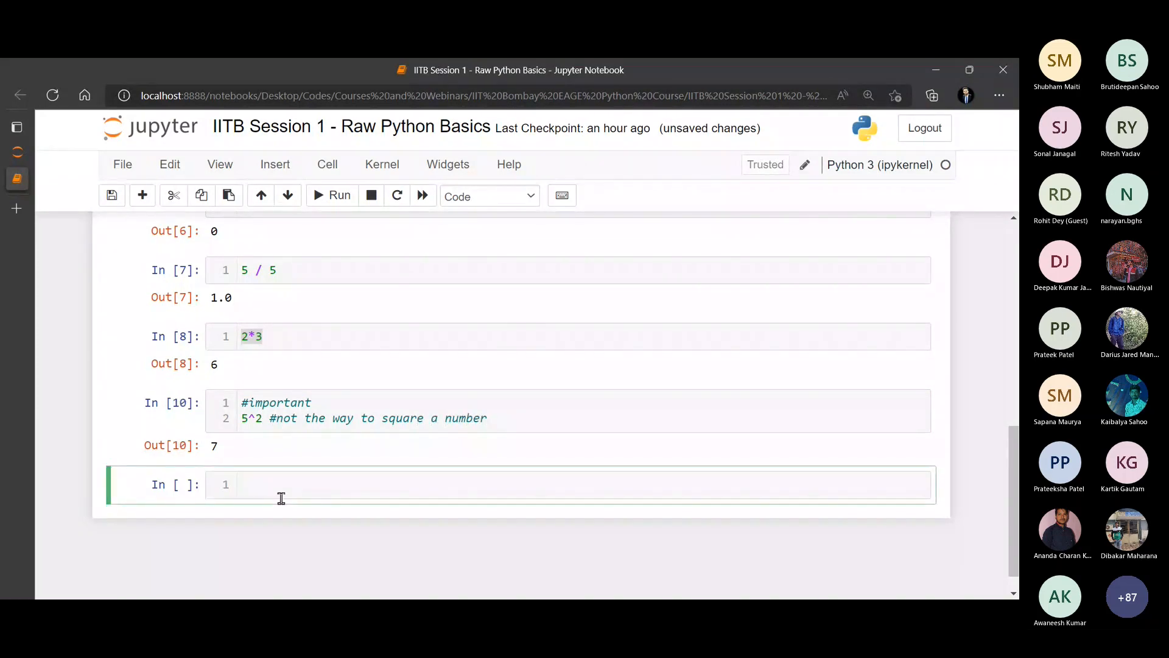
Add cells 5**2 giving 25 and 25**0.5 giving 5.0
{"action": "type", "text": "5**"}
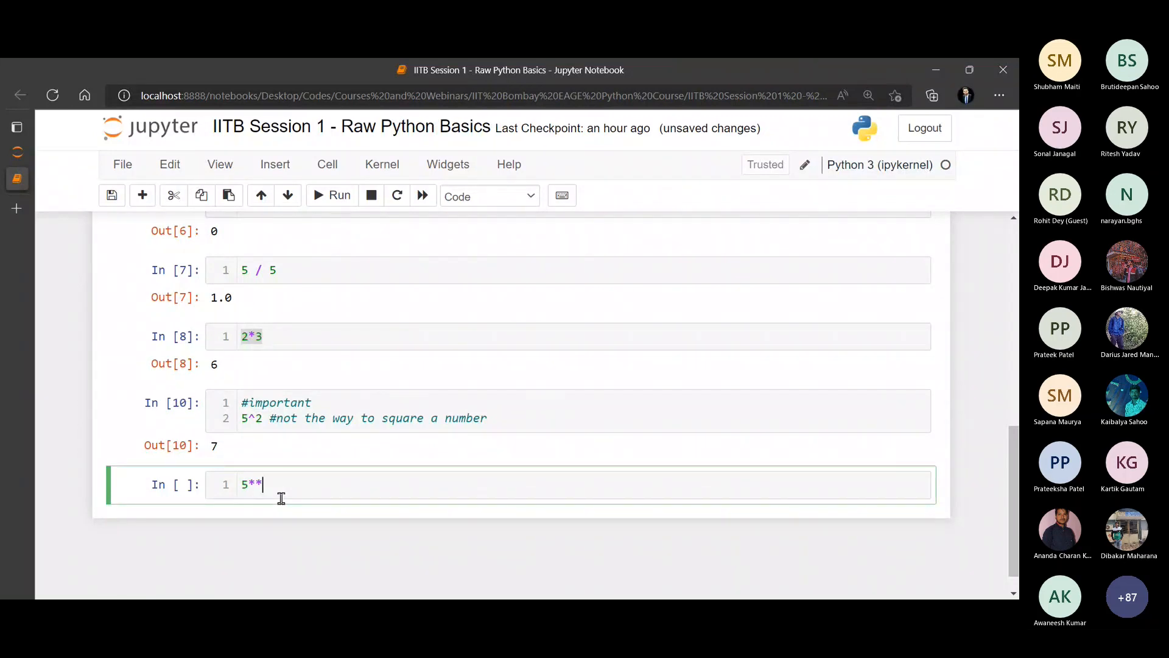
{"action": "type", "text": "2"}
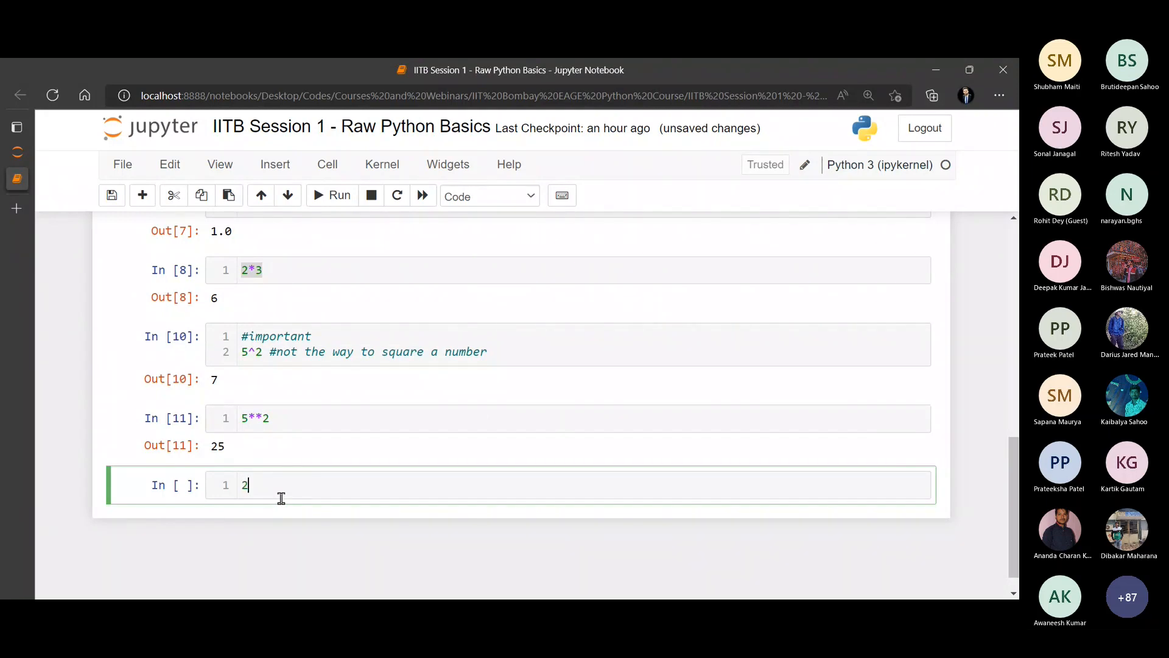
{"action": "type", "text": "5**0.5"}
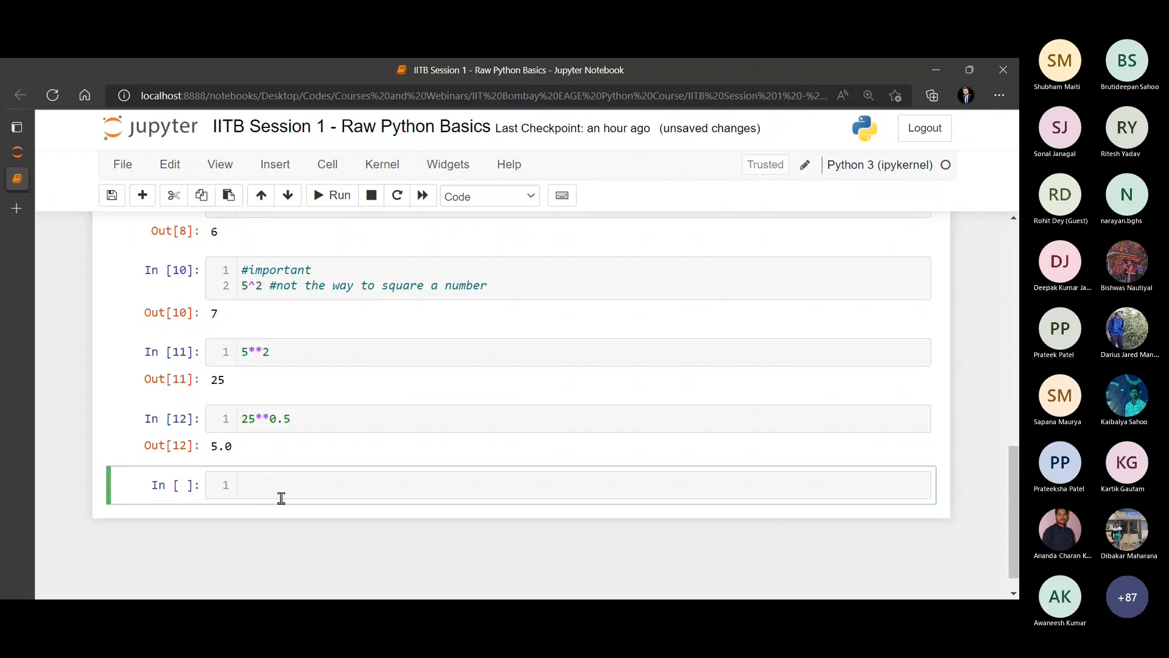
{"action": "mouse_move", "coordinate": [241, 391]}
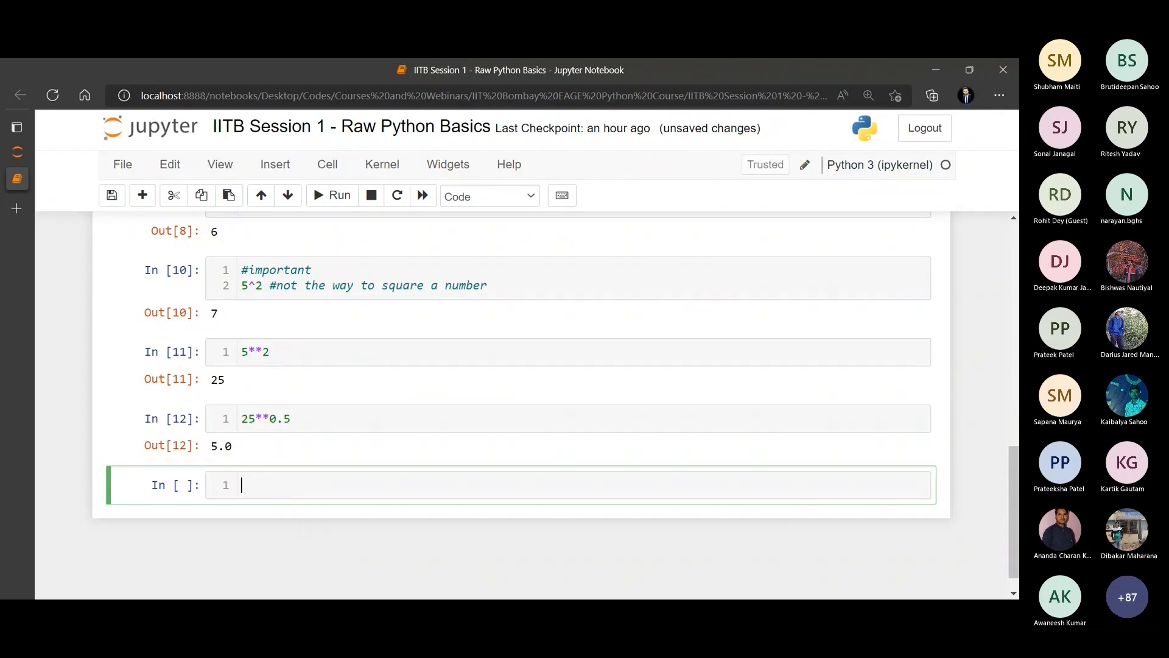
{"action": "mouse_move", "coordinate": [500, 442]}
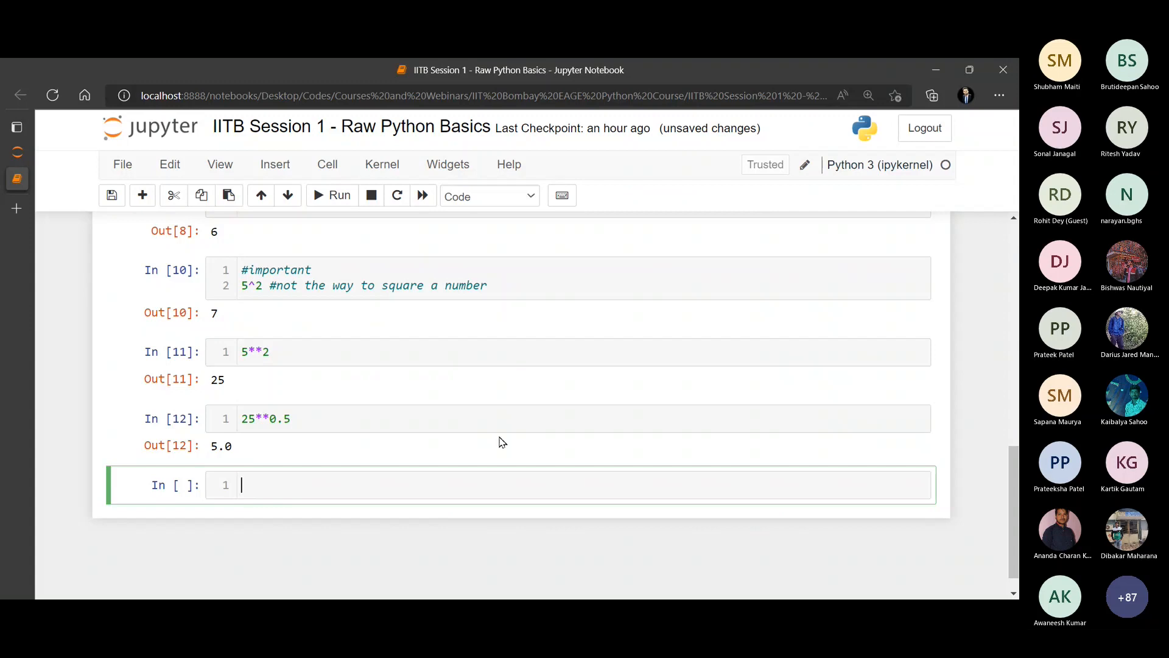
Add a markdown note 'What if you had to check the data type?'
{"action": "left_click", "coordinate": [175, 485]}
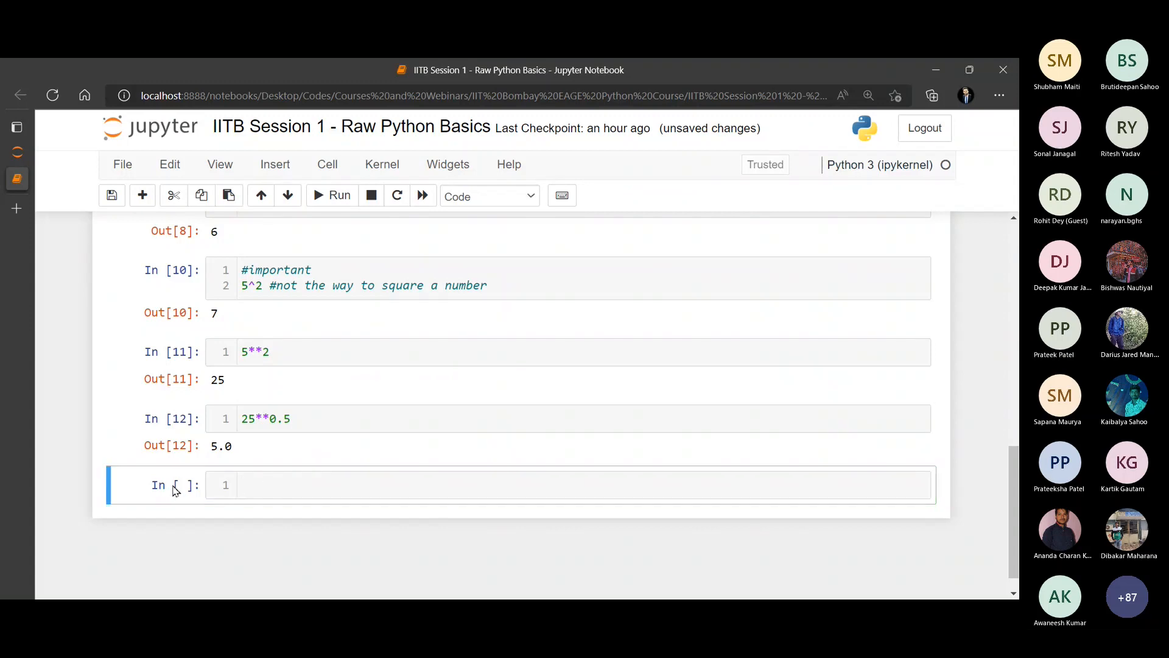
{"action": "type", "text": "What"}
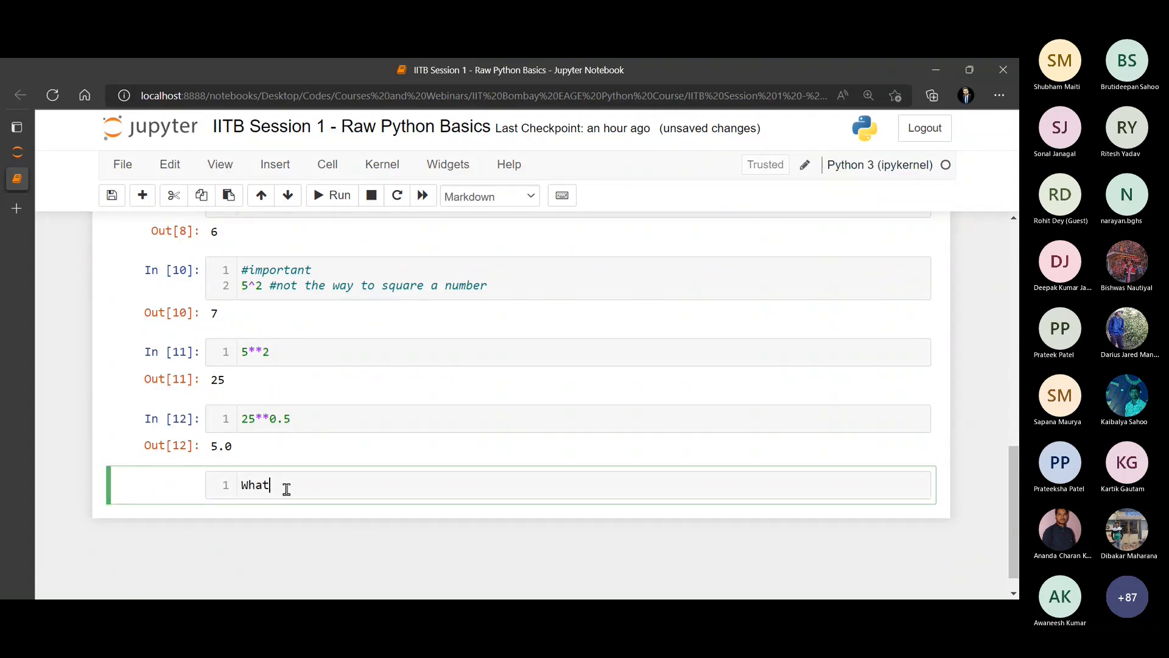
{"action": "type", "text": "if you"}
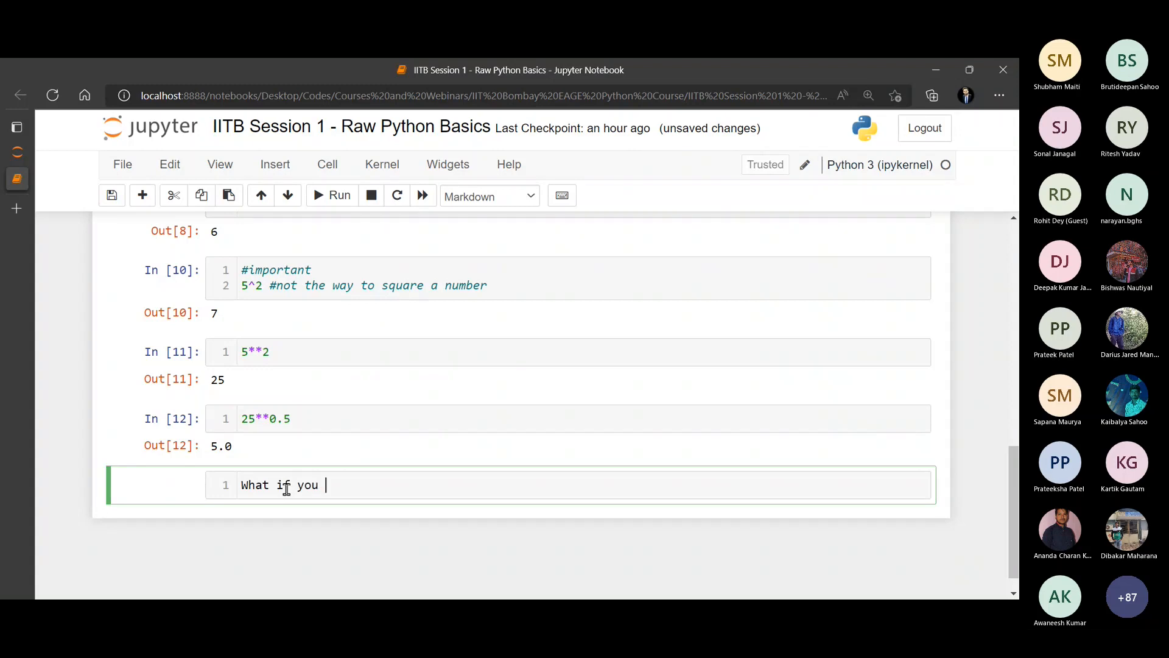
{"action": "type", "text": "had to check the data type?"}
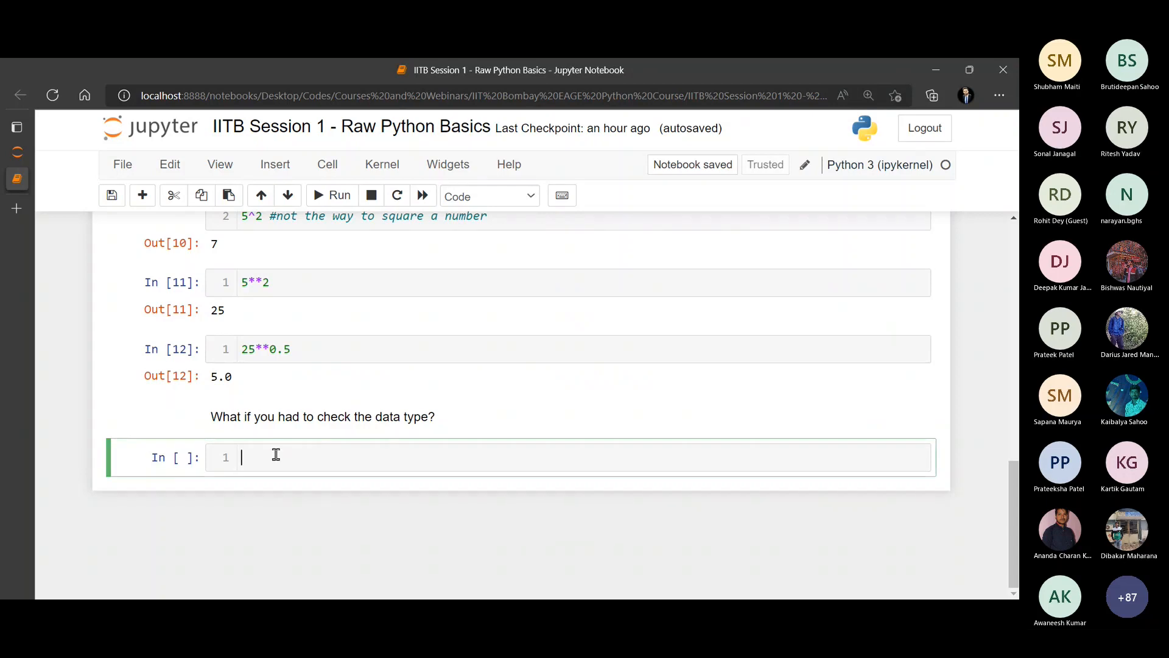
Run type(5.0) , type(5) to show the result (float, int)
{"action": "type", "text": "type"}
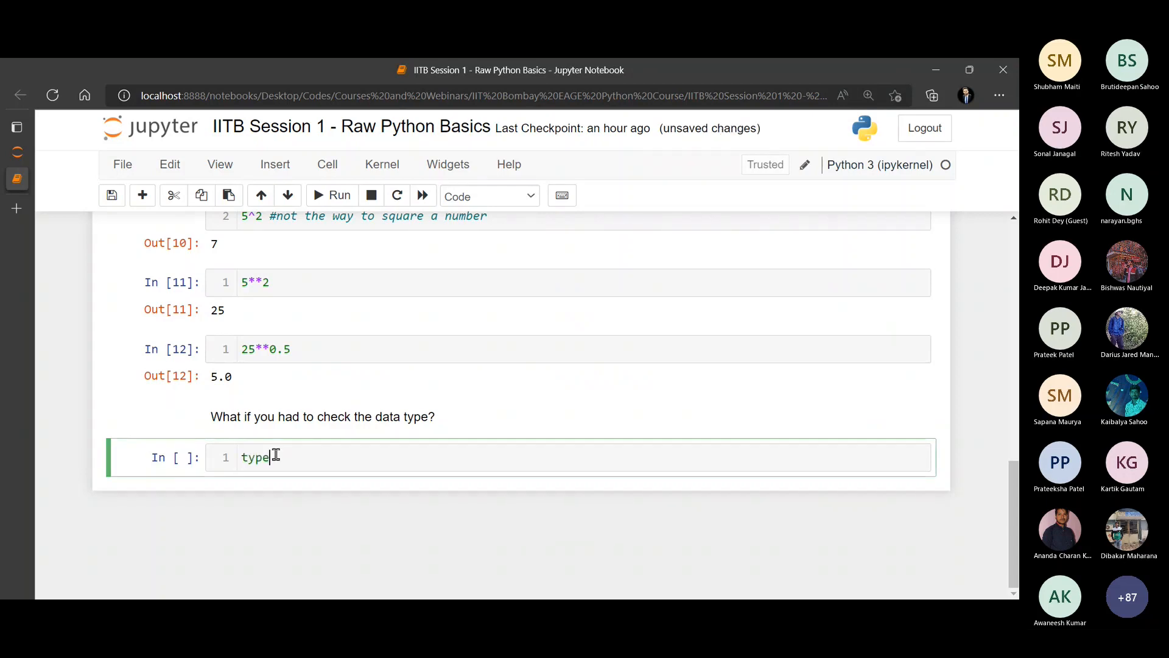
{"action": "type", "text": "()"}
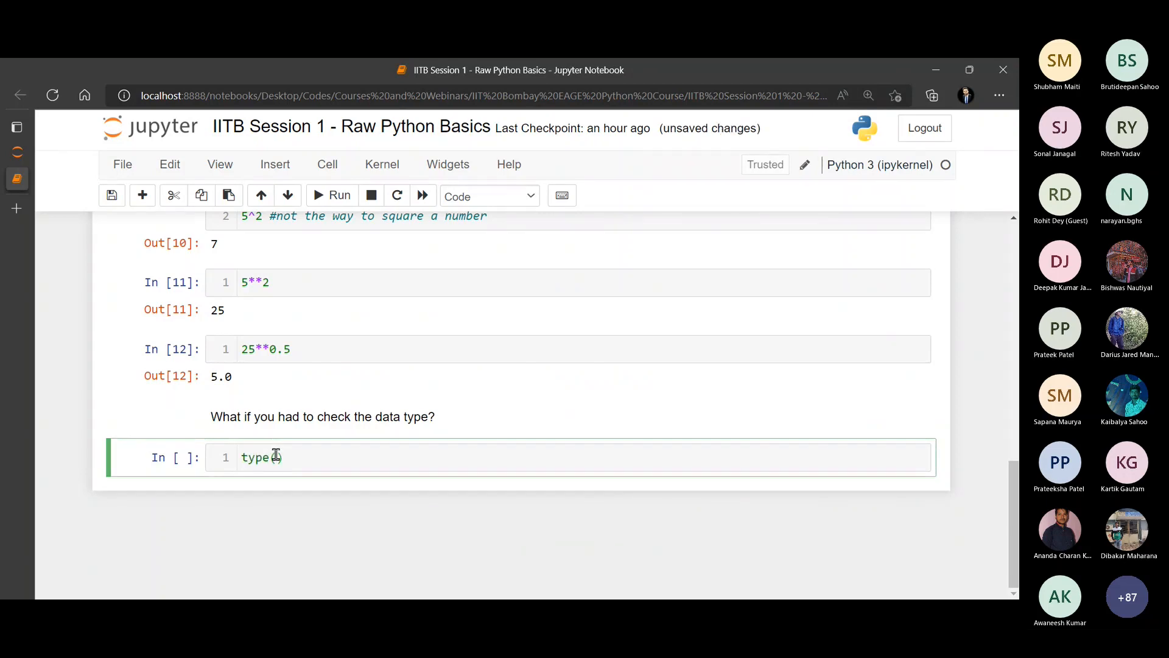
{"action": "double_click", "coordinate": [220, 376]}
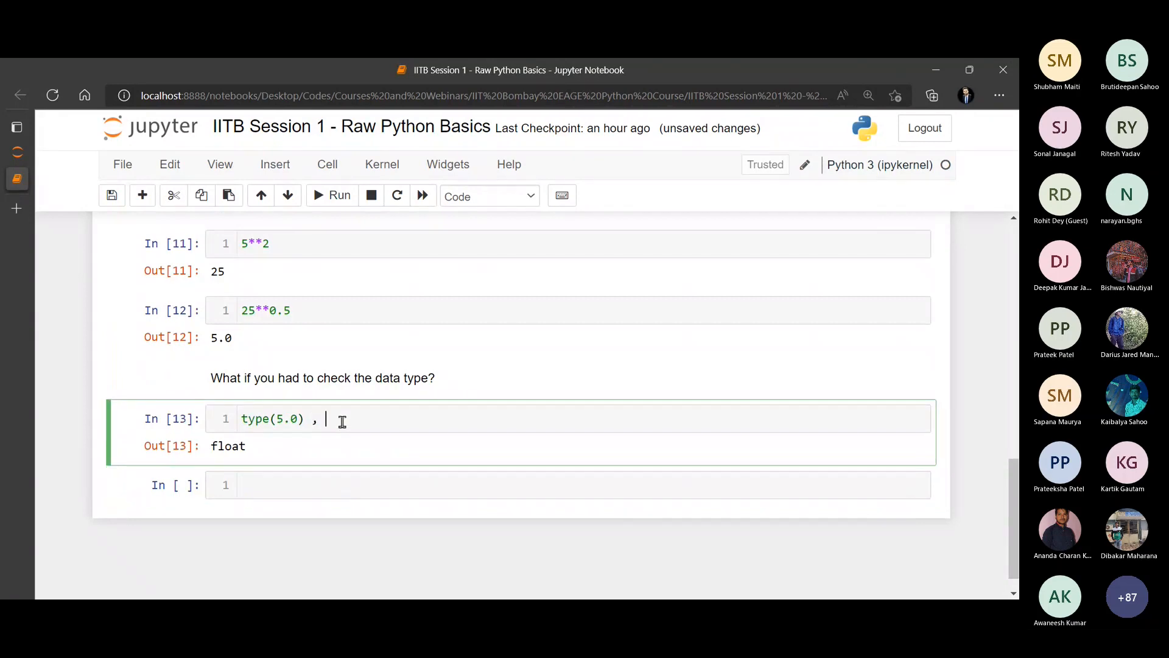
{"action": "type", "text": "type()"}
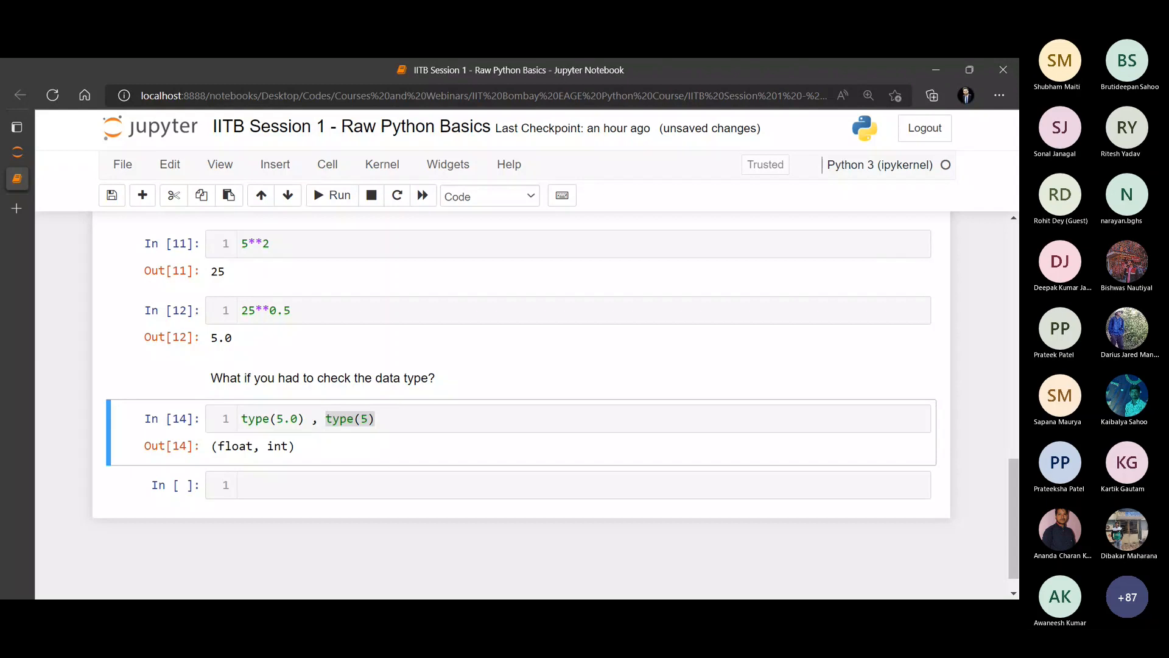
{"action": "mouse_move", "coordinate": [308, 415]}
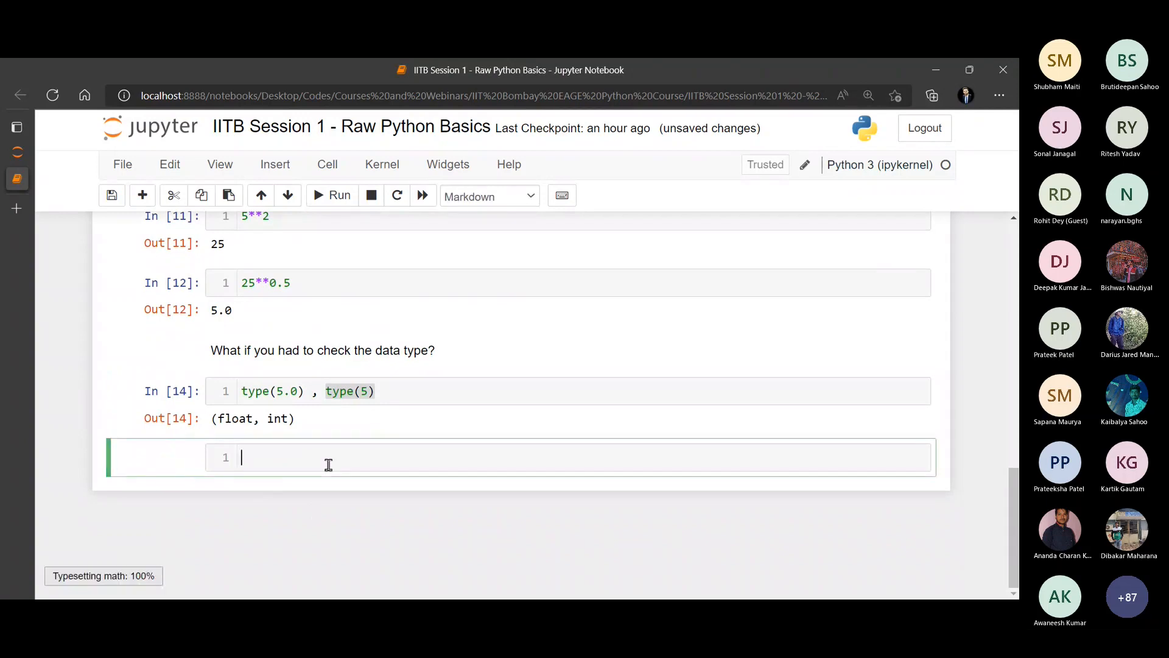
Add and render a bold markdown heading '**Remainders and Quotients**'
{"action": "type", "text": "###"}
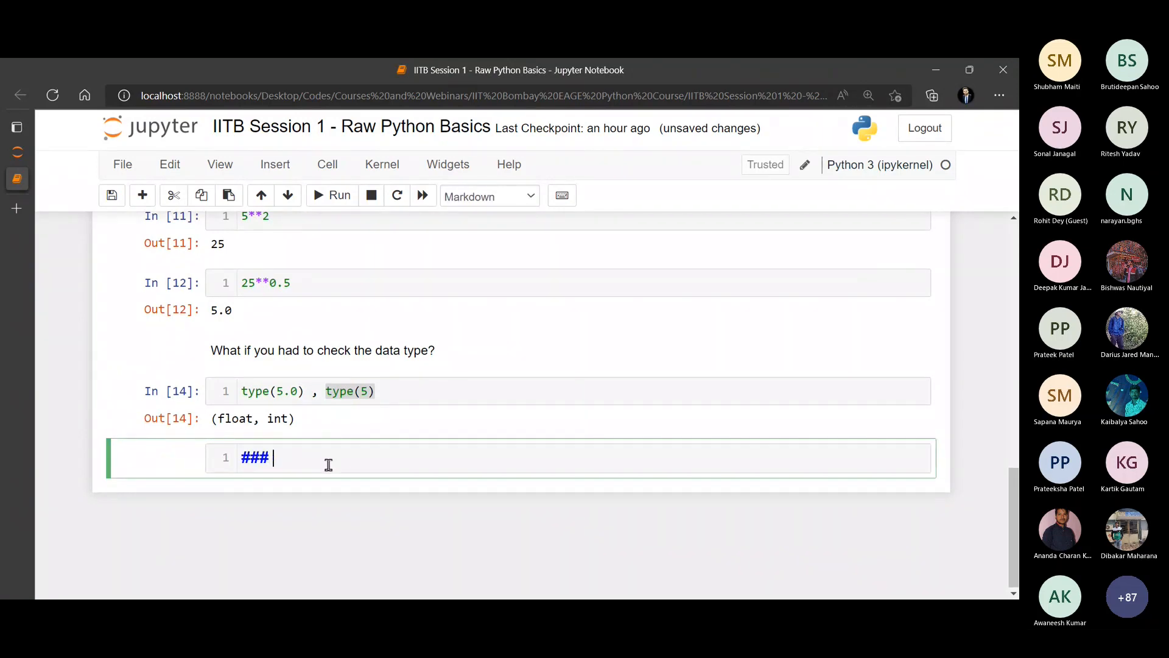
{"action": "type", "text": "**"}
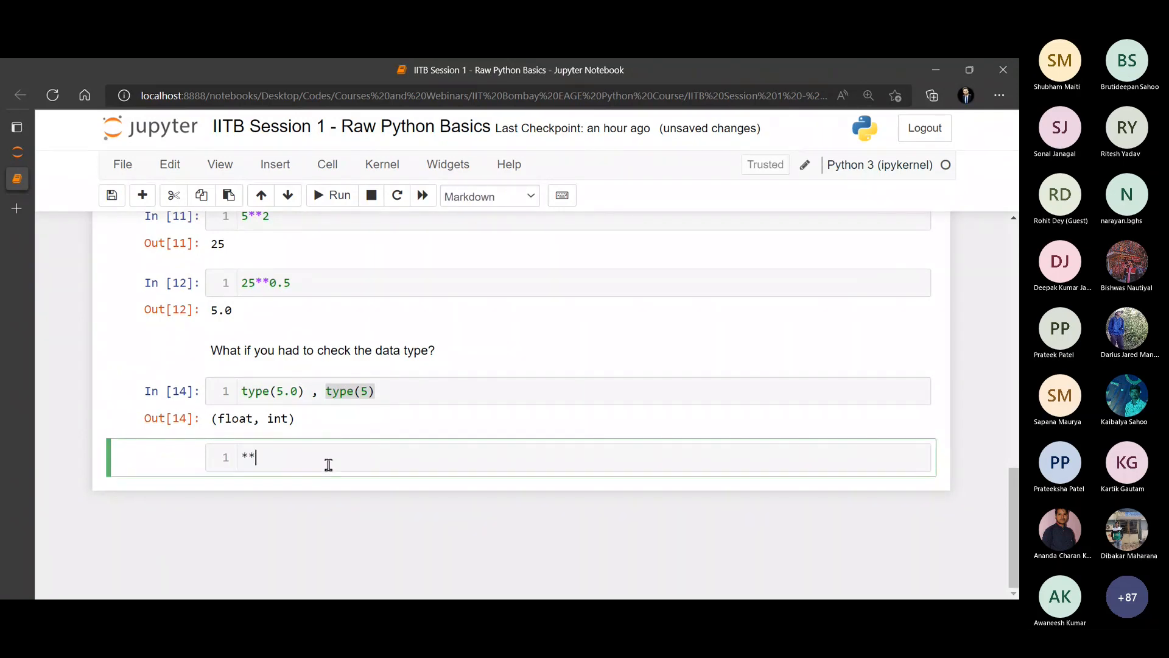
{"action": "type", "text": "Remainders and Quoti"}
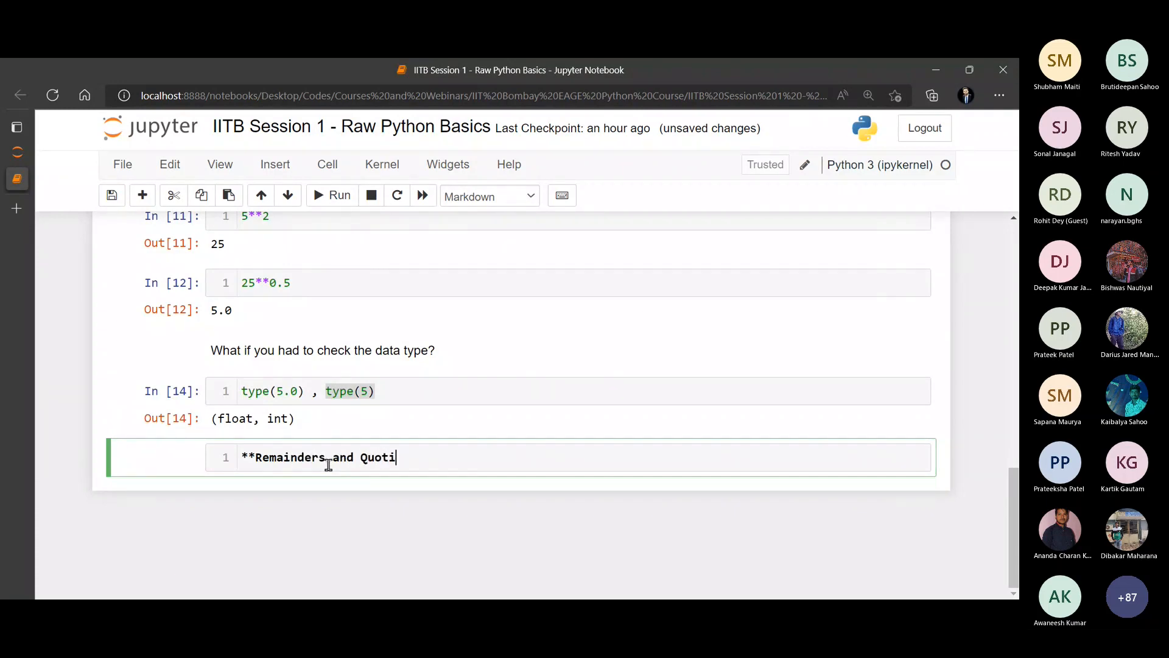
{"action": "type", "text": "ent"}
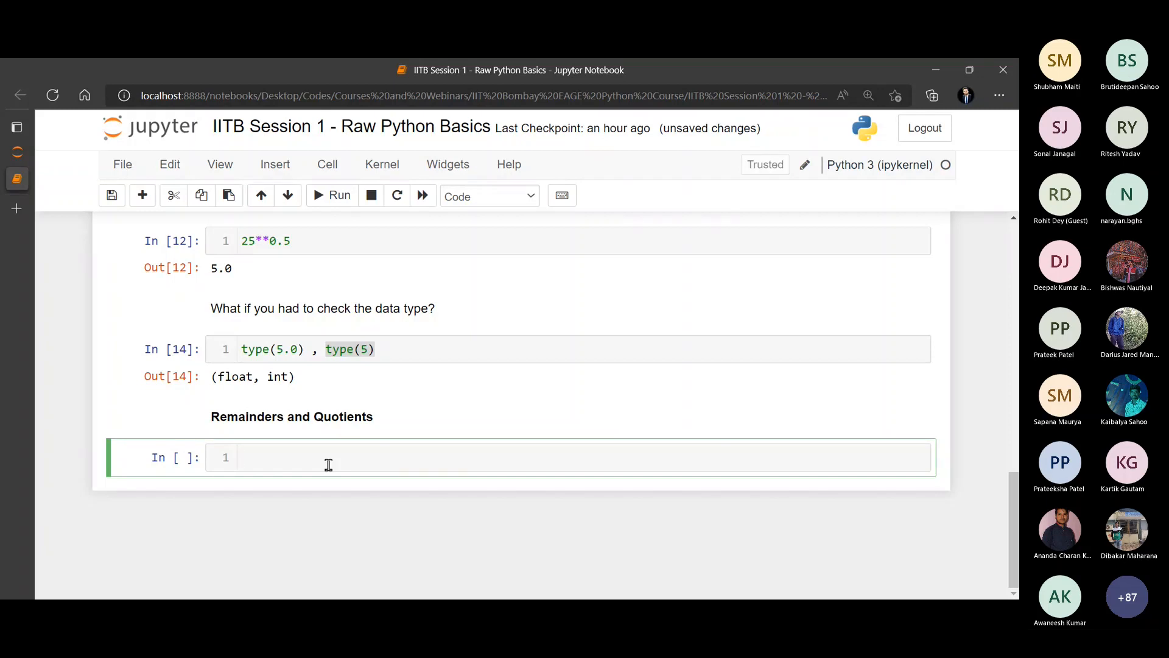
Run 5 % 2 #modulo, giving remainder 1
{"action": "left_click", "coordinate": [327, 456]}
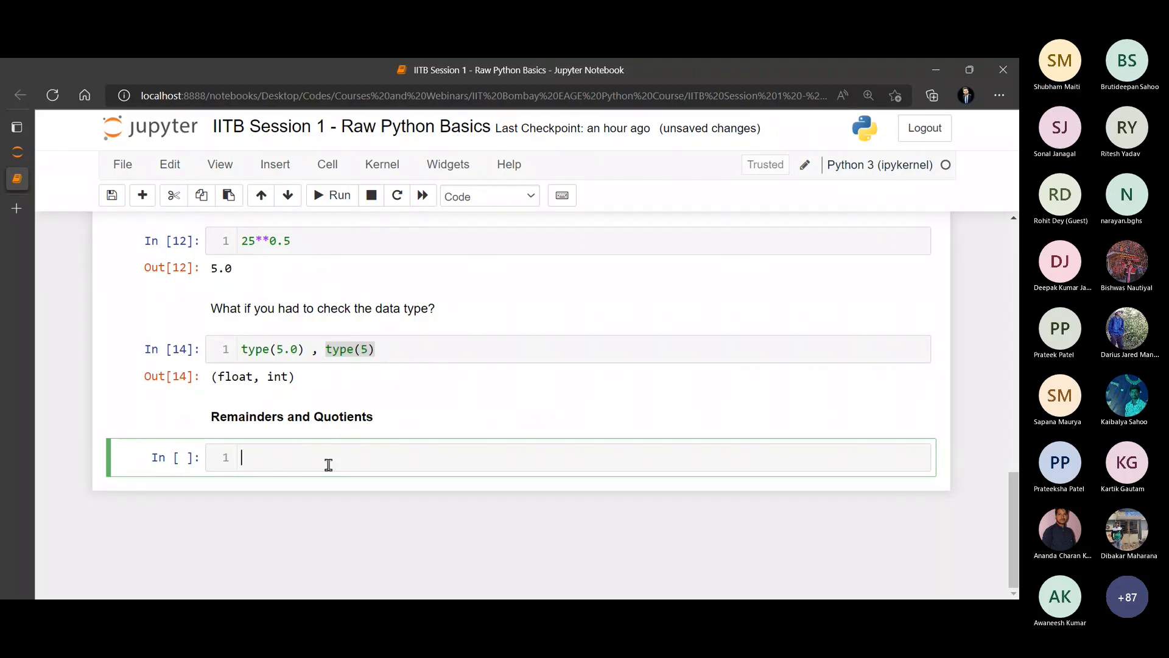
{"action": "type", "text": "5"}
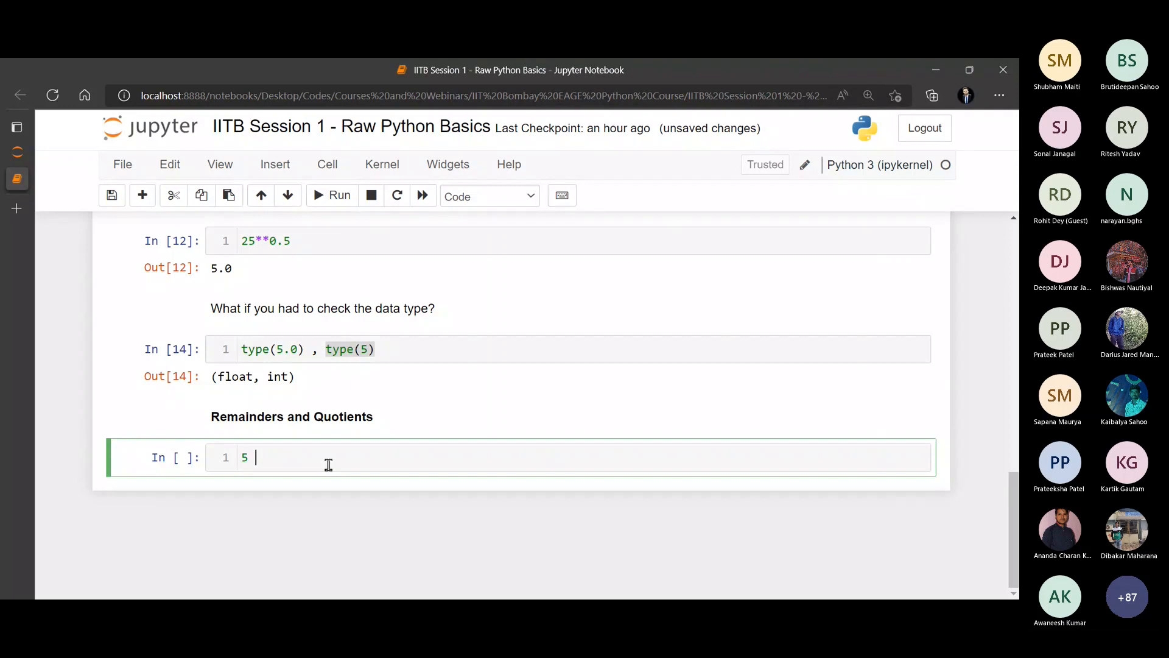
{"action": "type", "text": "% 2"}
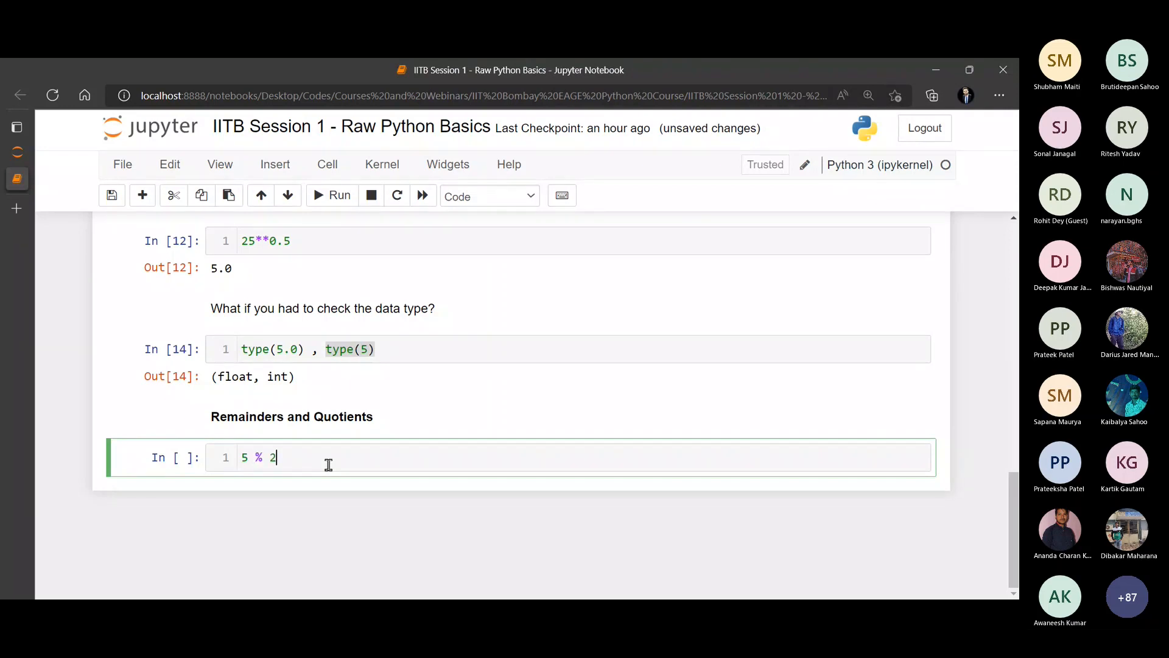
{"action": "type", "text": "#mod"}
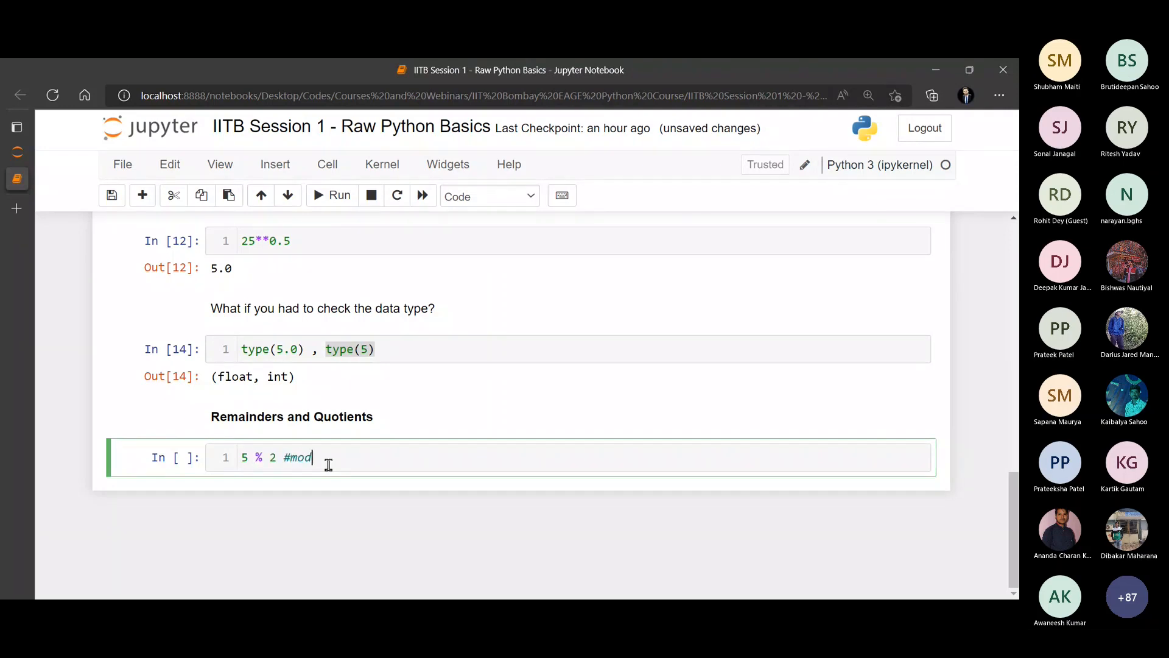
{"action": "type", "text": "ulo"}
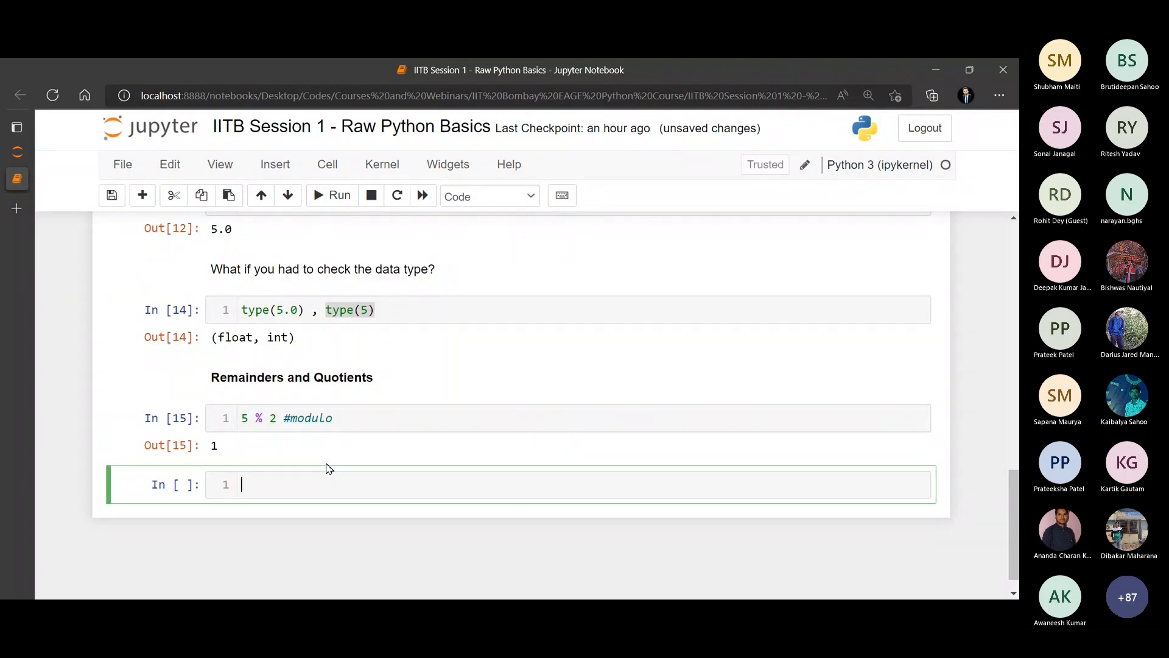
Run 5 // 2, giving quotient 2, then return to the modulo cell
{"action": "type", "text": "5"}
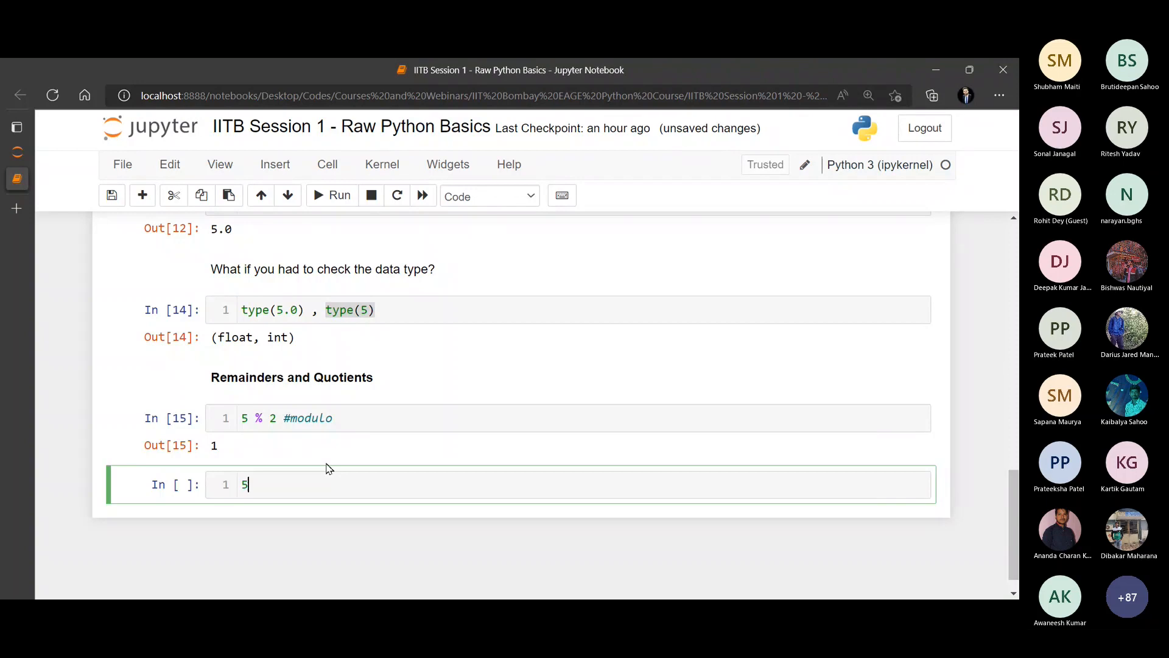
{"action": "type", "text": "//"}
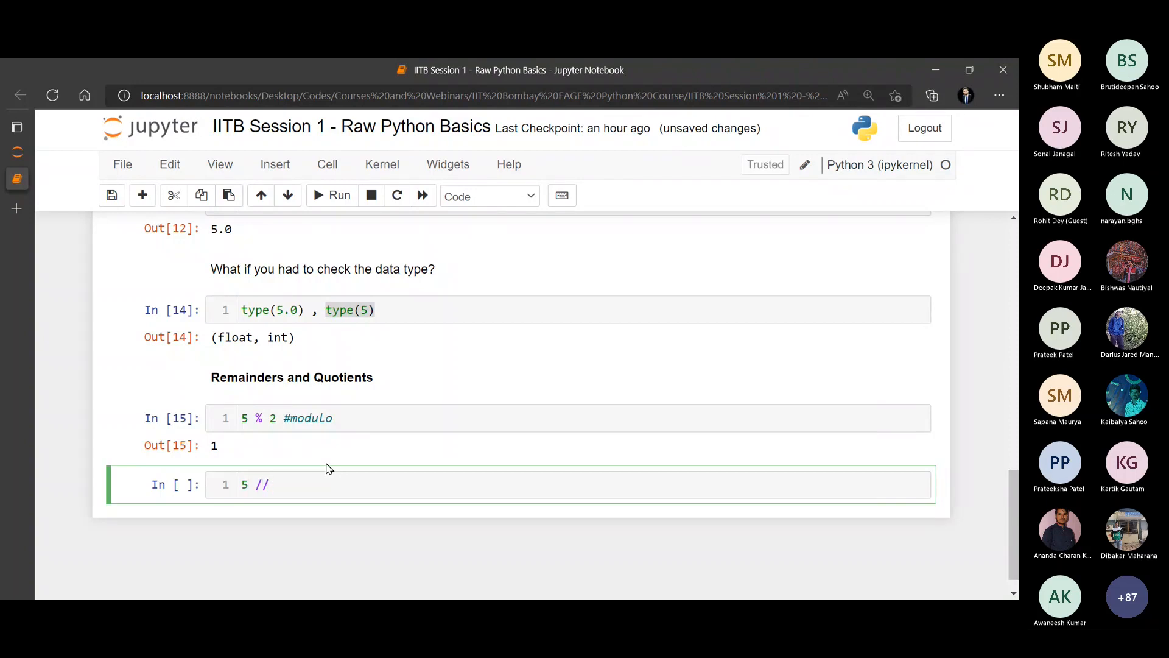
{"action": "type", "text": "2"}
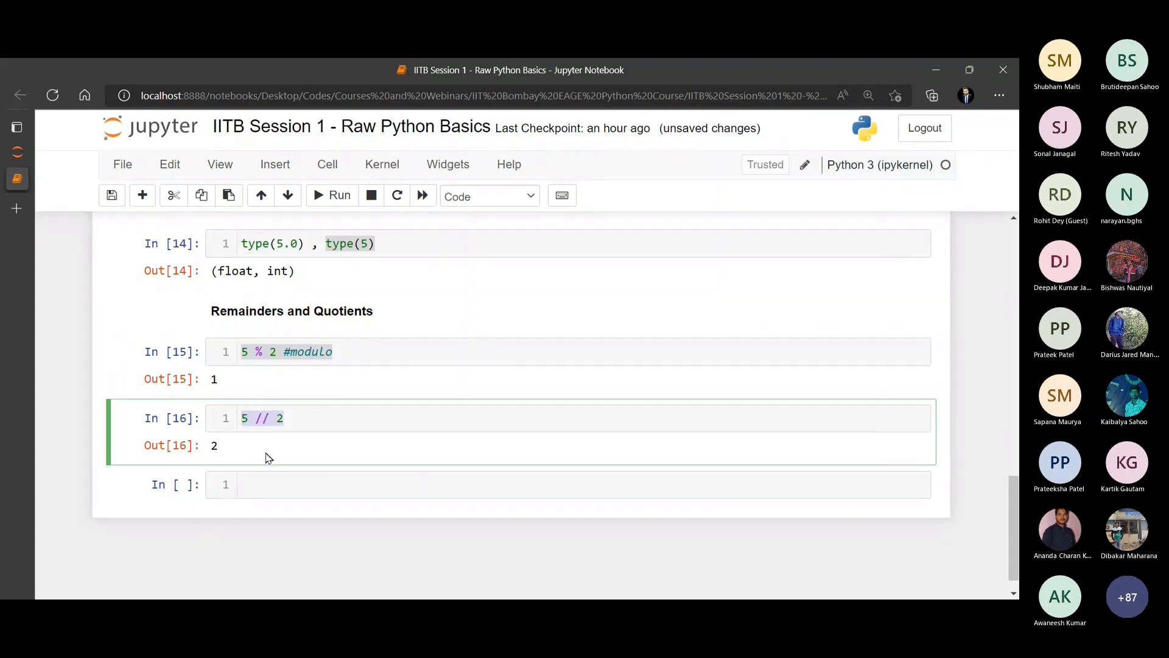
{"action": "left_click", "coordinate": [313, 350]}
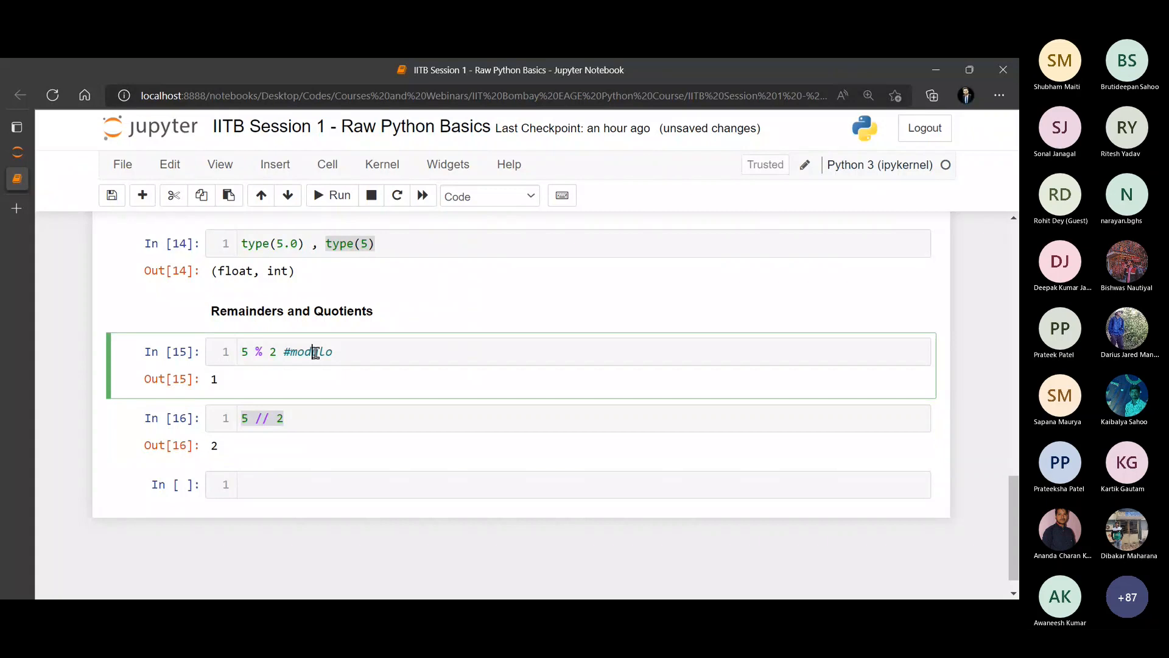